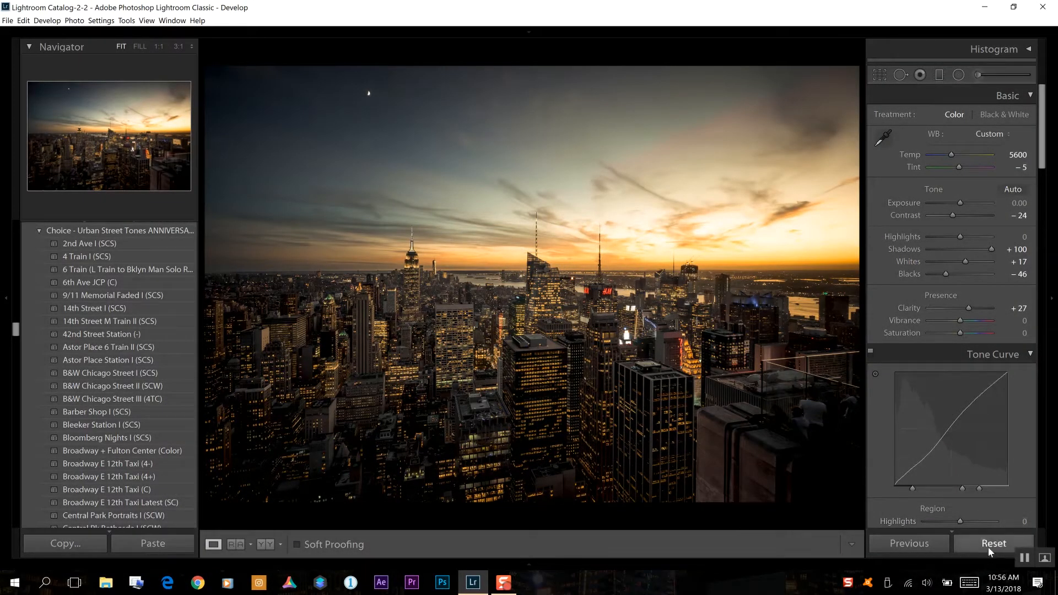
# Step: Compare against the unedited photo, then lower Highlights to −79 for more sky detail
pyautogui.click(992, 544)
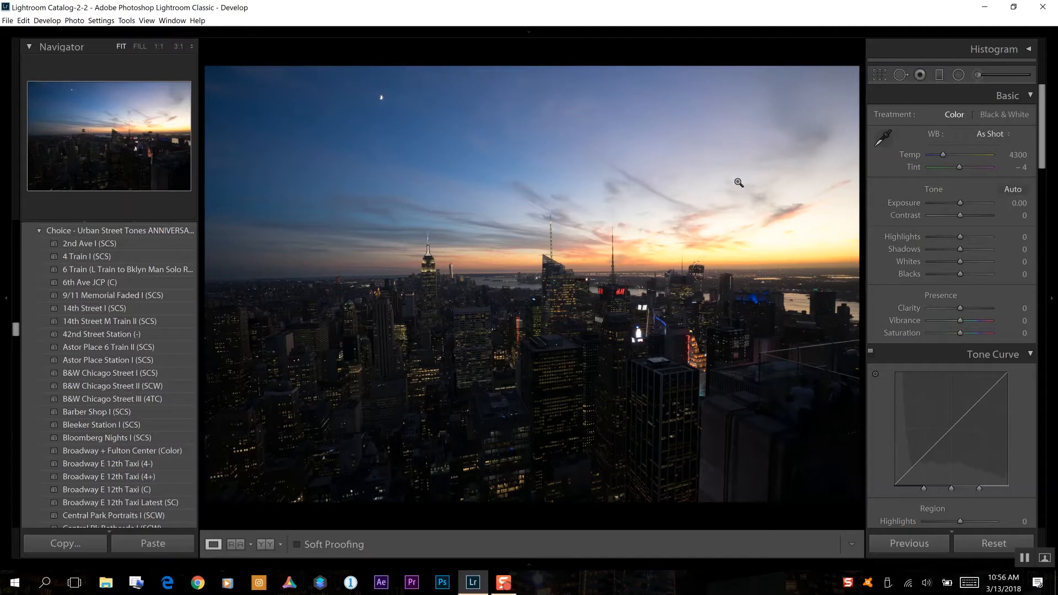
pyautogui.moveTo(340, 430)
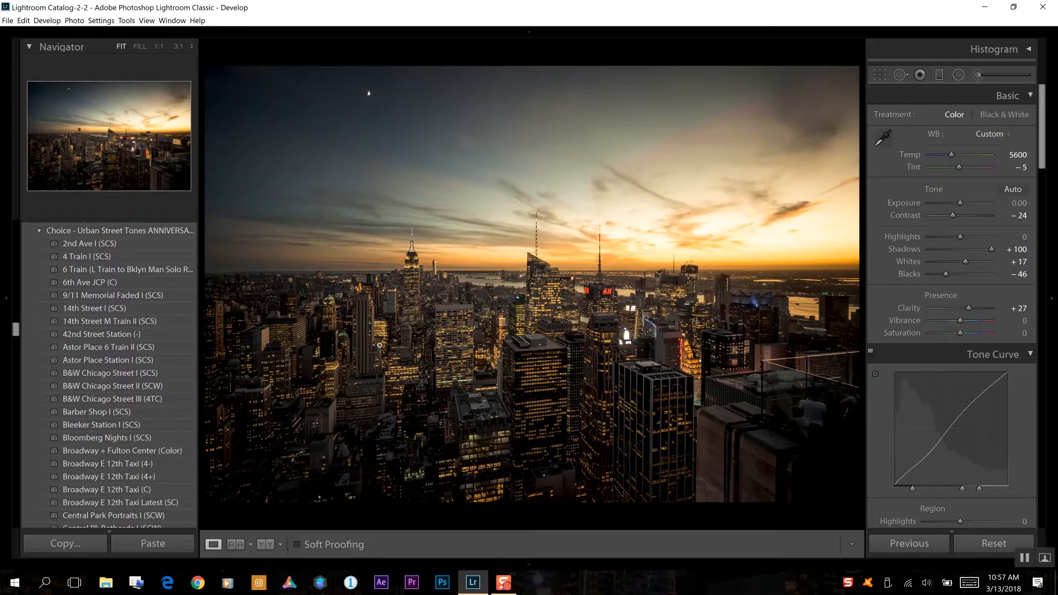
pyautogui.moveTo(641, 377)
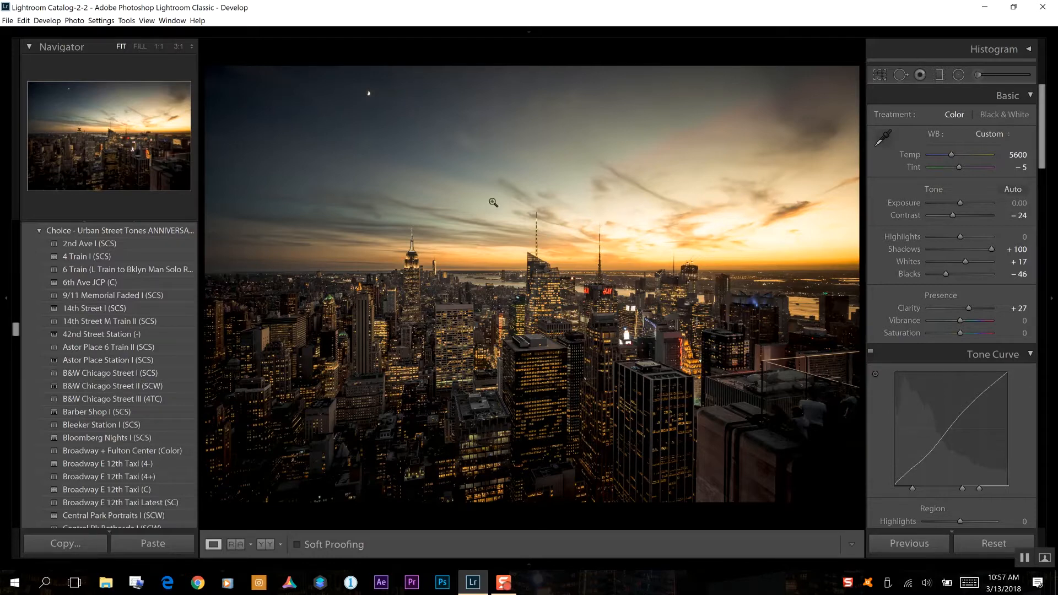
pyautogui.moveTo(855, 235)
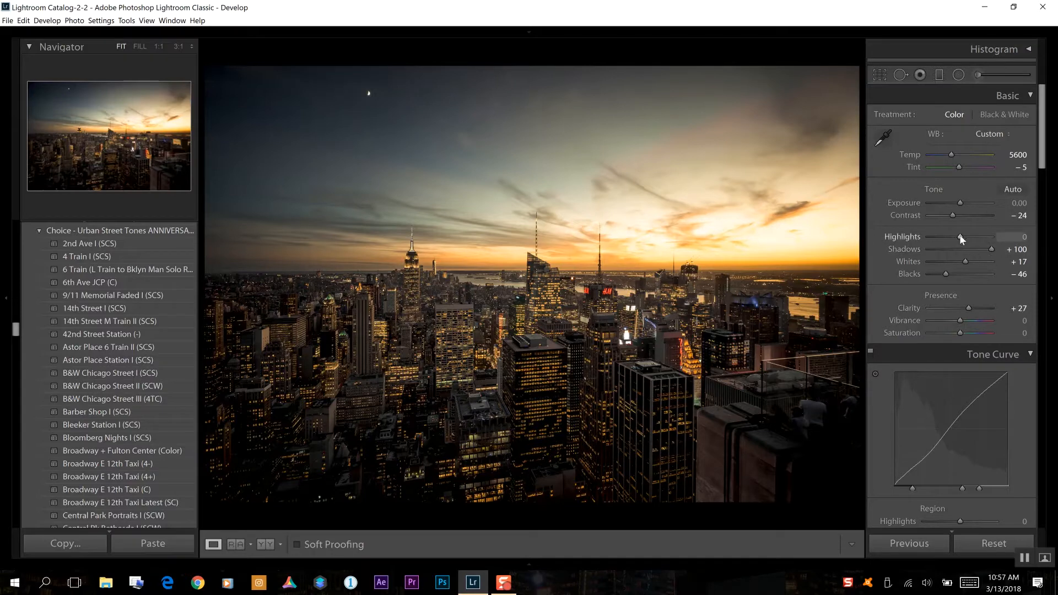
pyautogui.moveTo(962, 240); pyautogui.dragTo(953, 240)
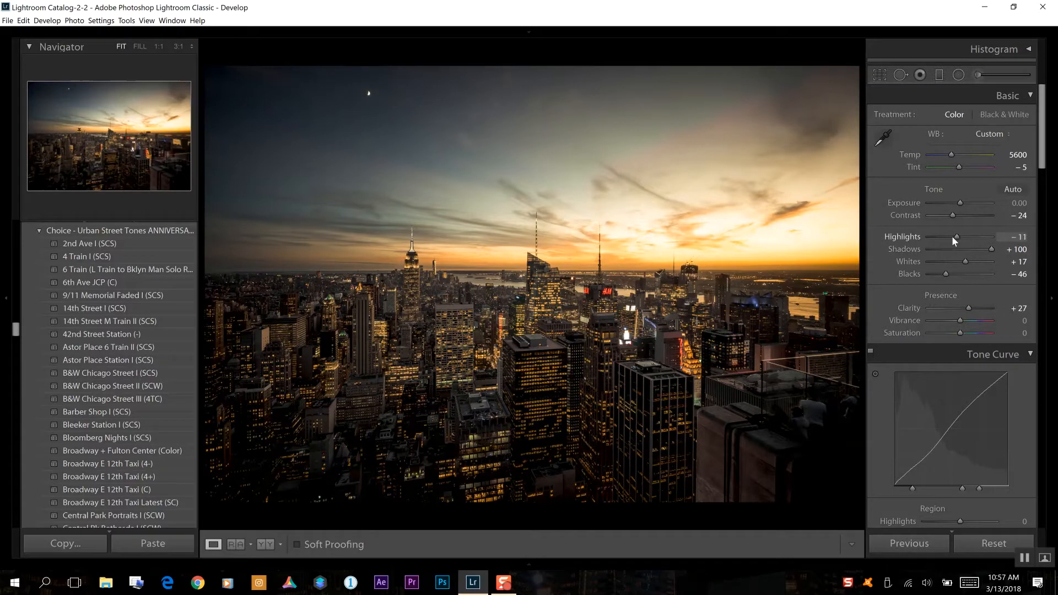
pyautogui.moveTo(953, 240); pyautogui.dragTo(937, 239)
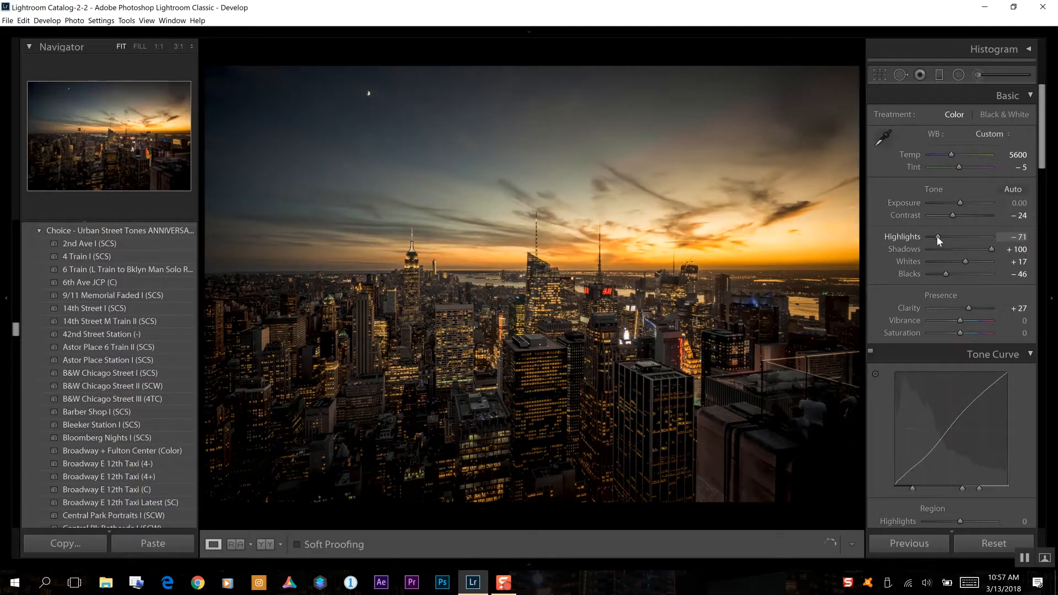
pyautogui.moveTo(937, 236); pyautogui.dragTo(933, 237)
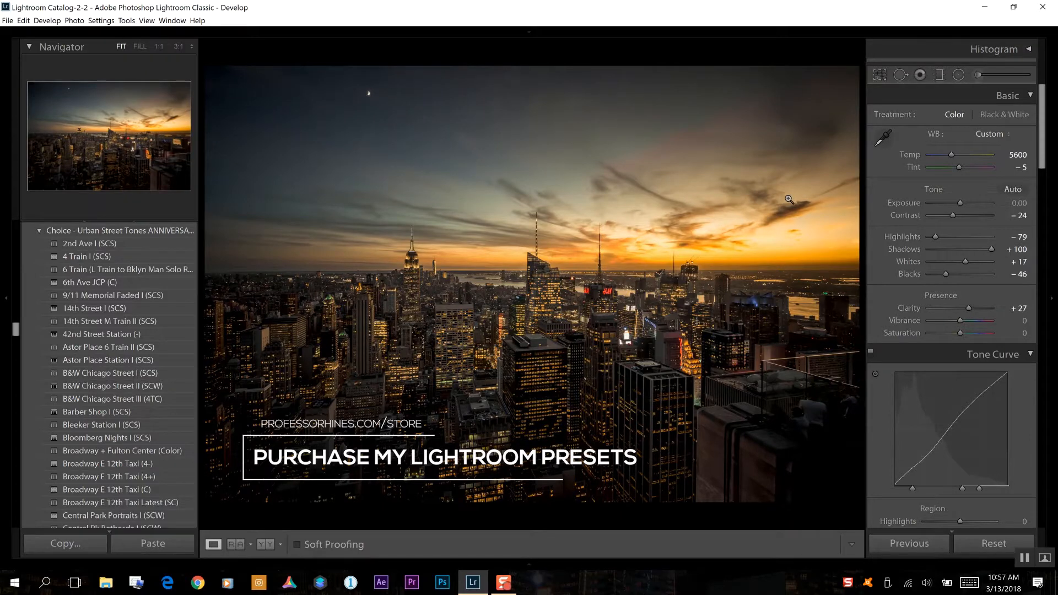
pyautogui.moveTo(791, 199)
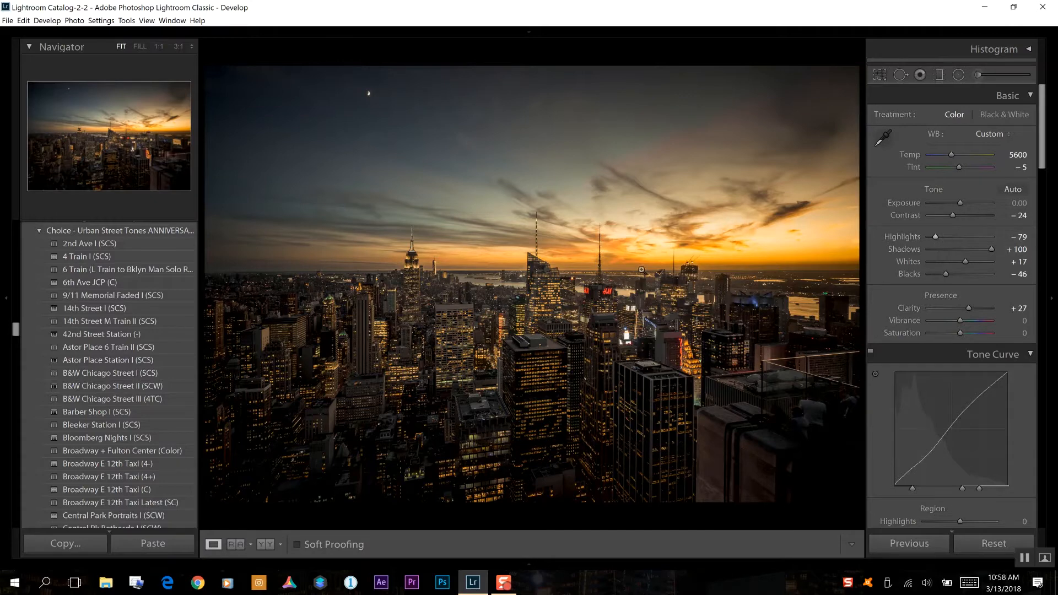
pyautogui.moveTo(886, 229)
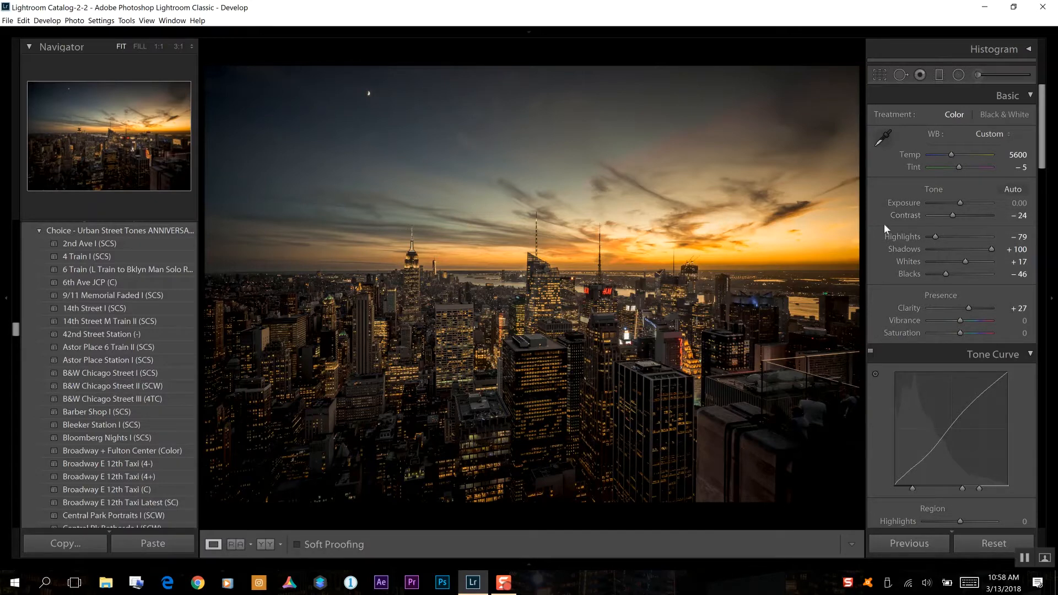
pyautogui.moveTo(961, 141)
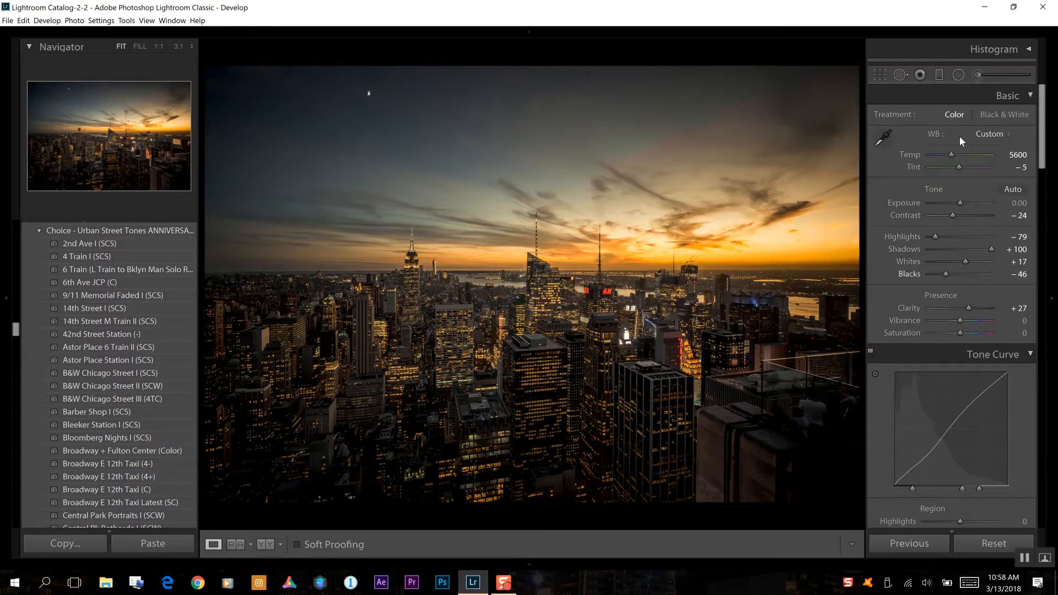
pyautogui.moveTo(976, 75)
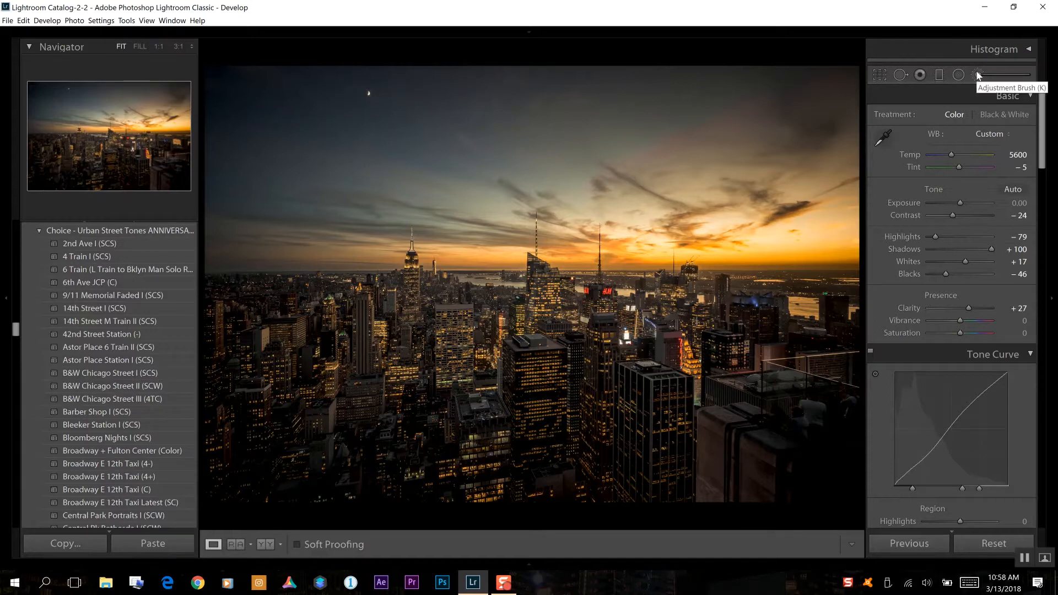
# Step: Start an Adjustment Brush with Exposure 0.18 and enlarge the brush to size 29.2
pyautogui.click(976, 74)
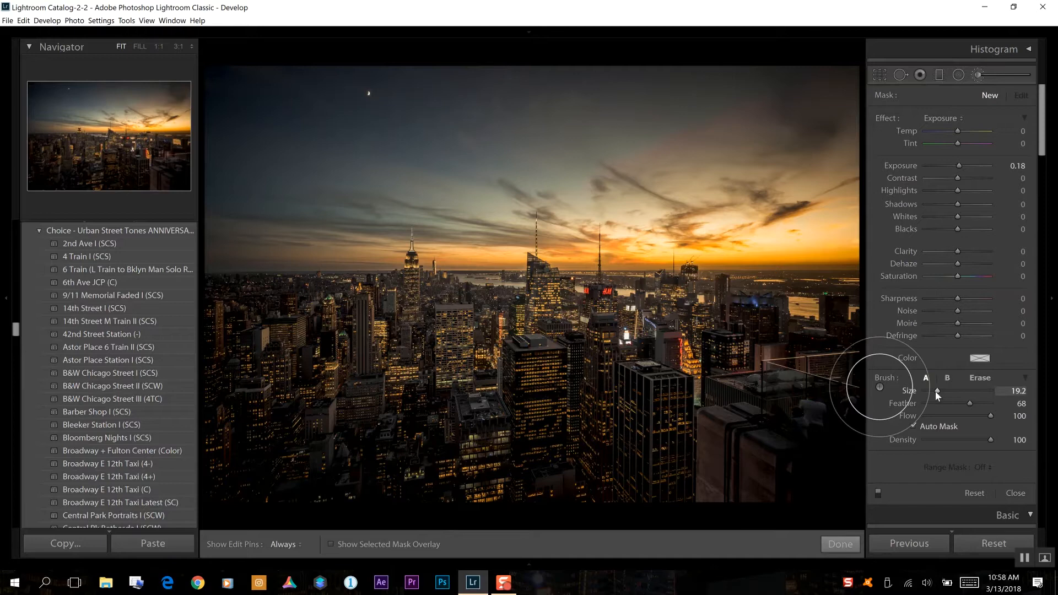
pyautogui.moveTo(937, 394); pyautogui.dragTo(952, 394)
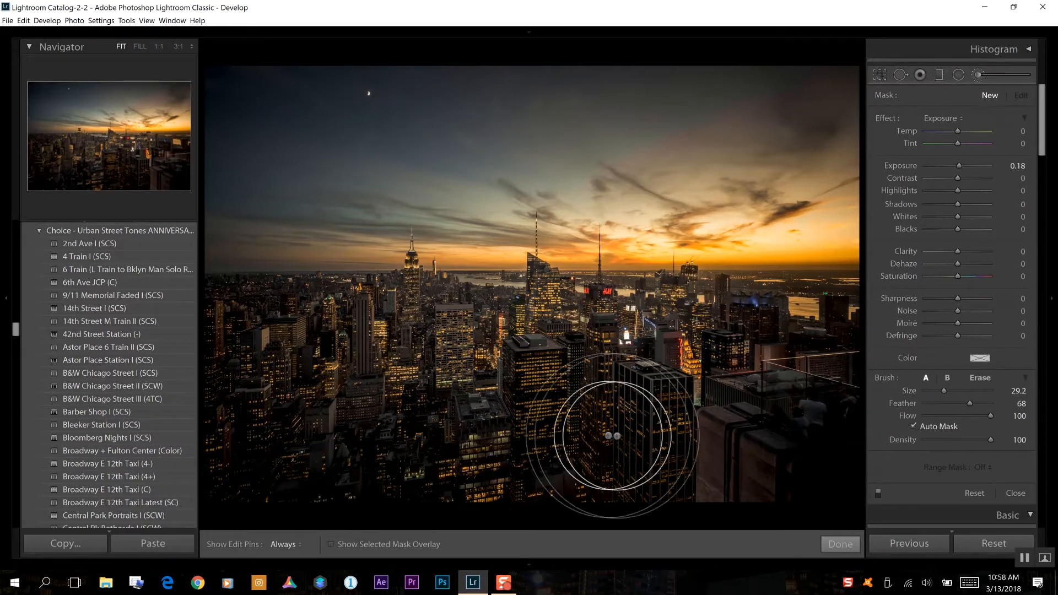
pyautogui.moveTo(430, 452)
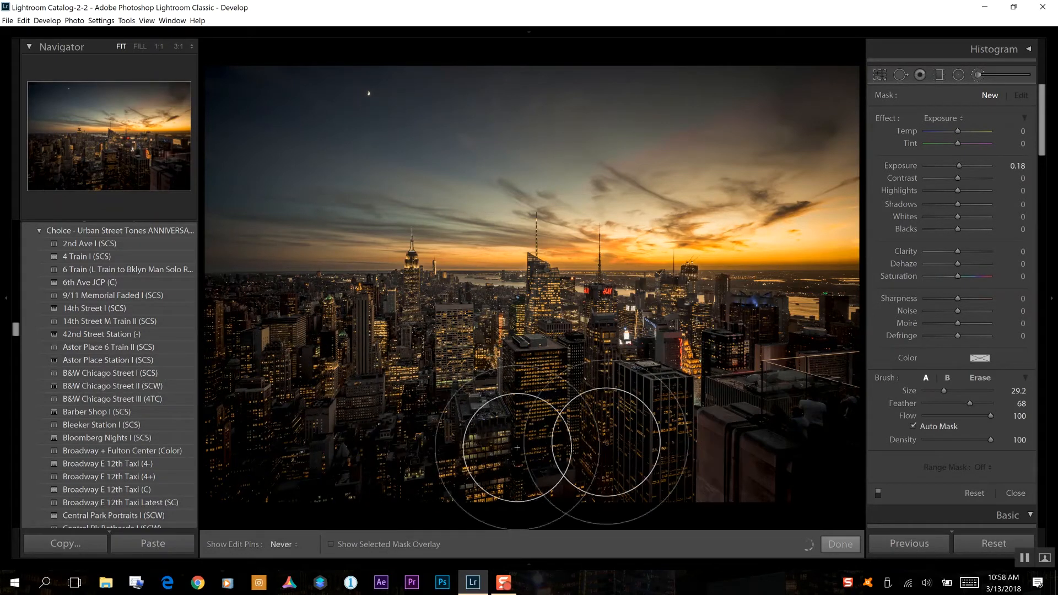
pyautogui.moveTo(416, 452)
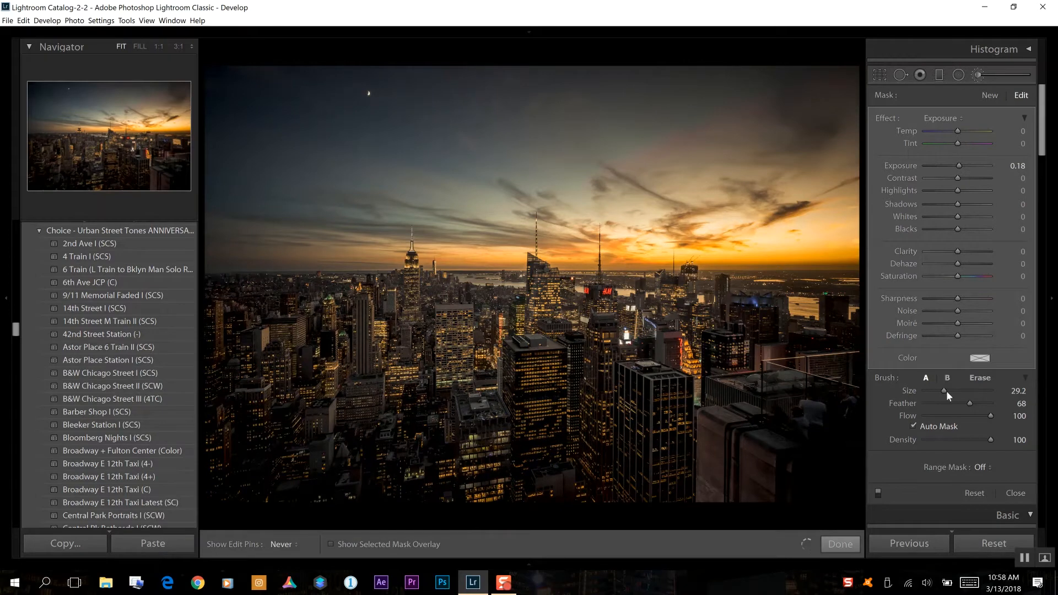
# Step: Shrink the brush to size 13 and paint the right and lower-left shadowed buildings
pyautogui.moveTo(962, 391); pyautogui.dragTo(935, 391)
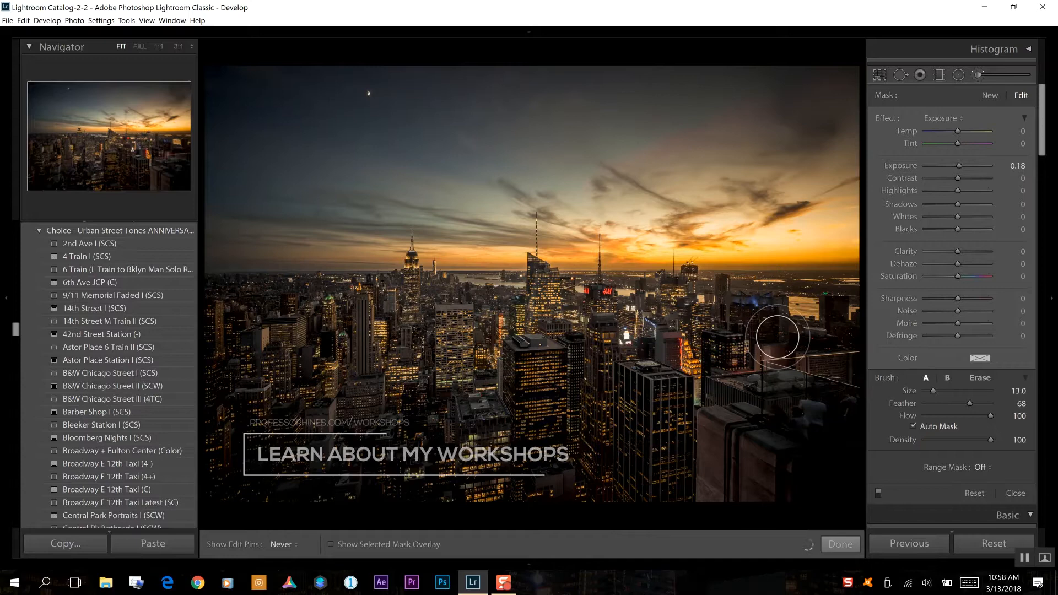
pyautogui.moveTo(652, 421)
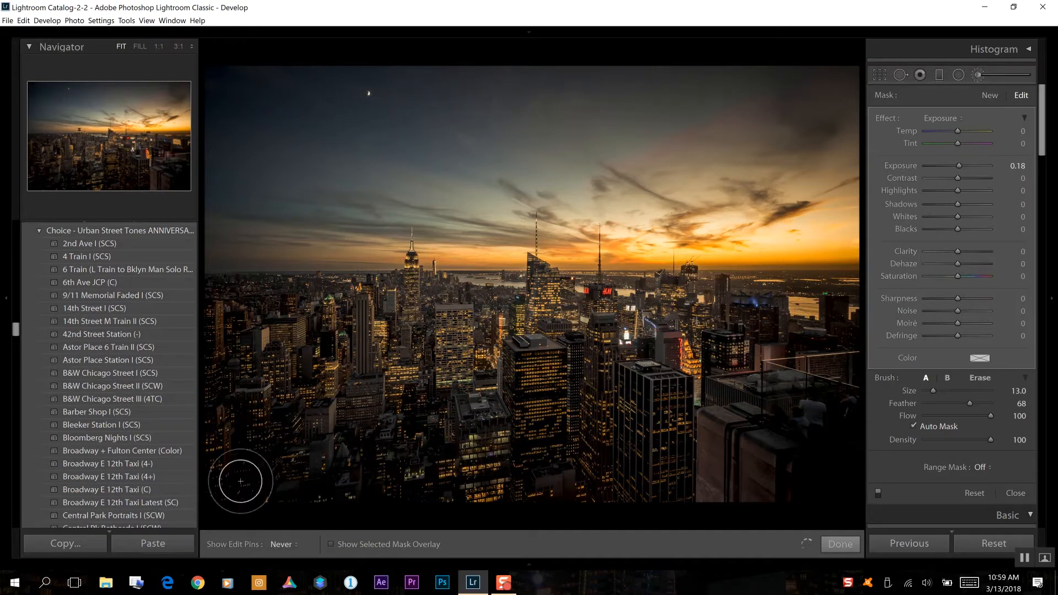
pyautogui.moveTo(240, 482); pyautogui.dragTo(270, 422)
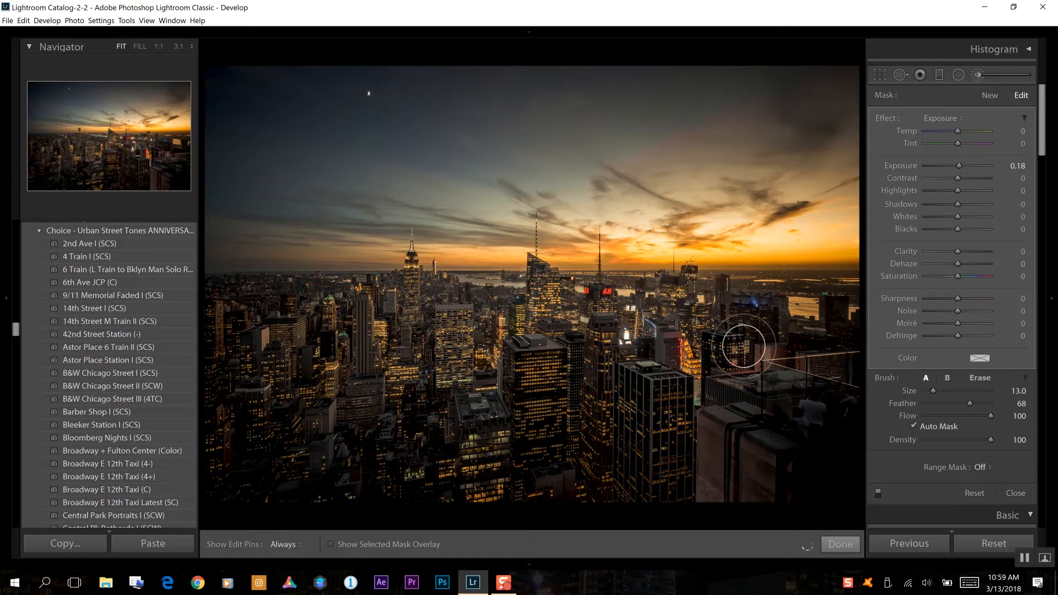
pyautogui.moveTo(307, 454)
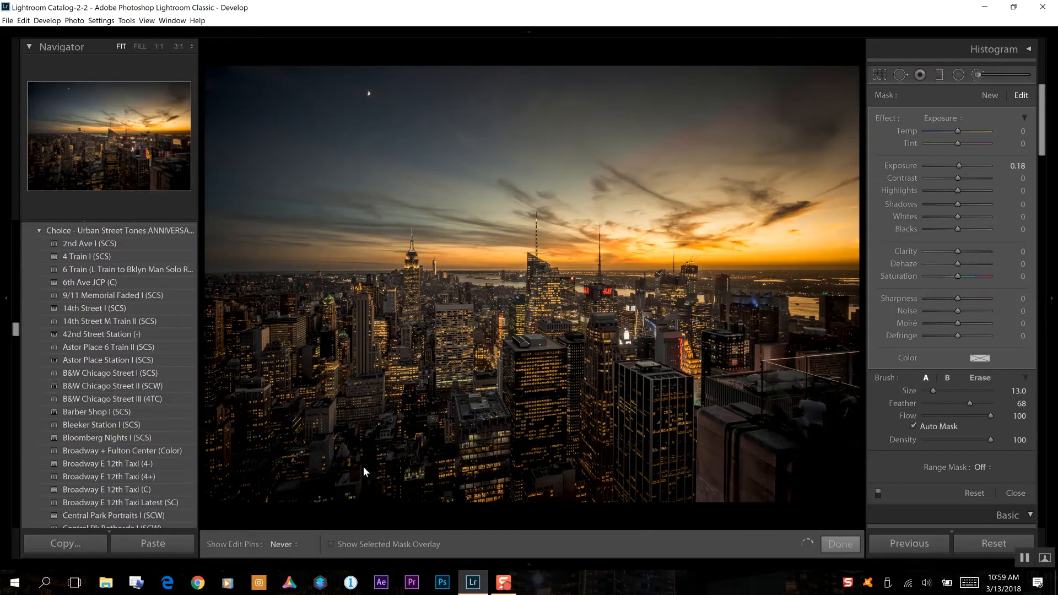
pyautogui.click(281, 544)
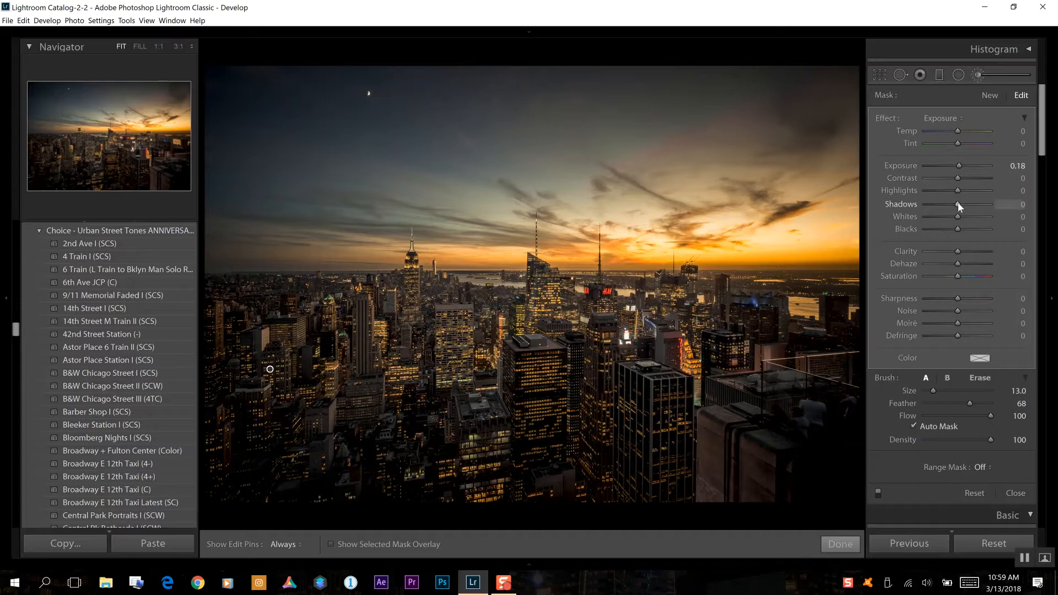
pyautogui.moveTo(948, 211)
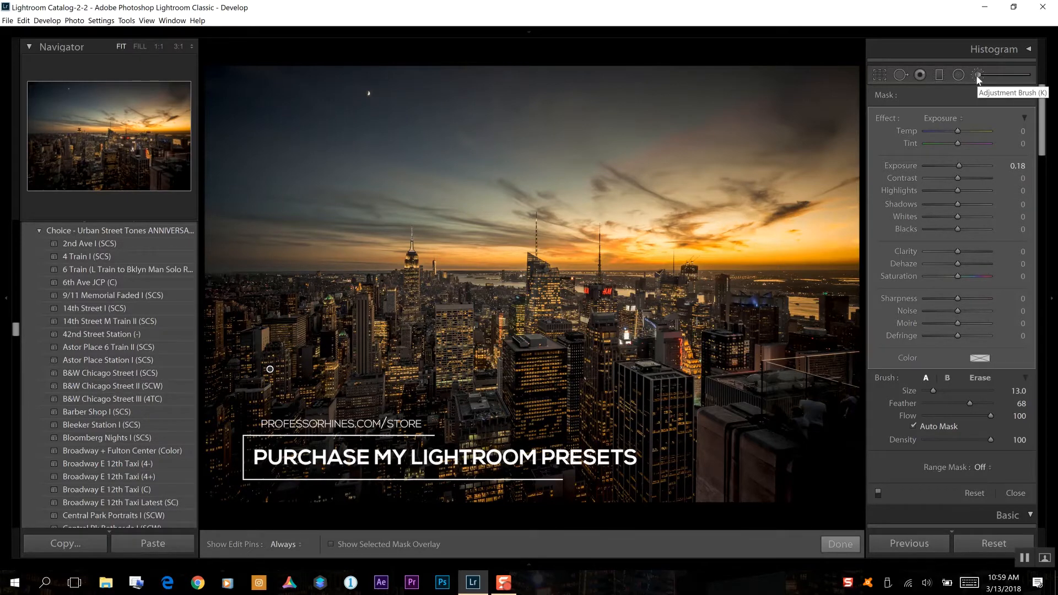
# Step: Reopen the building mask and raise its Shadows to 81 and Blacks to about 21
pyautogui.click(976, 75)
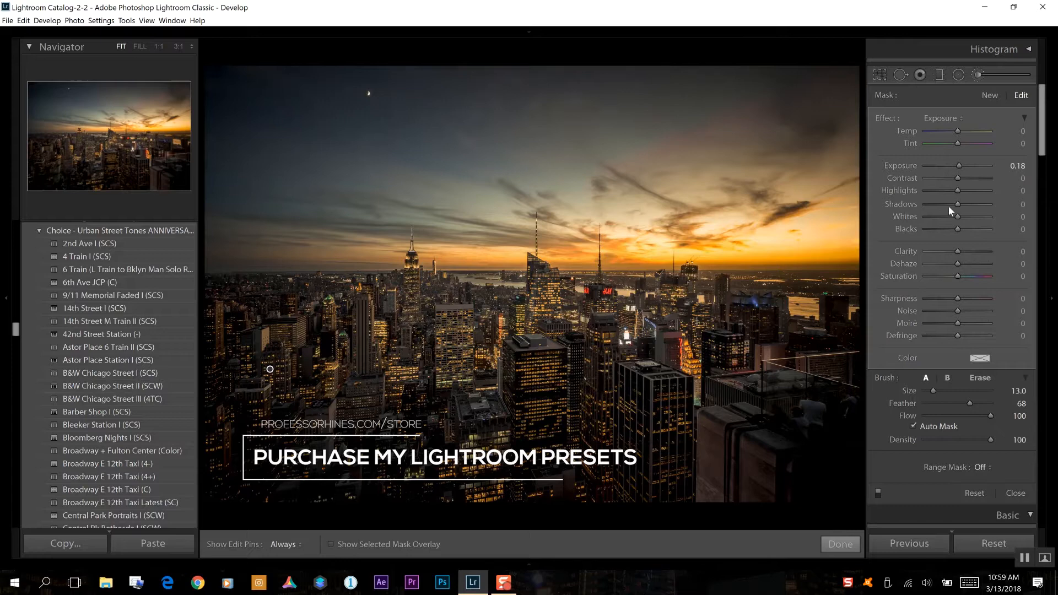
pyautogui.moveTo(957, 204); pyautogui.dragTo(974, 204)
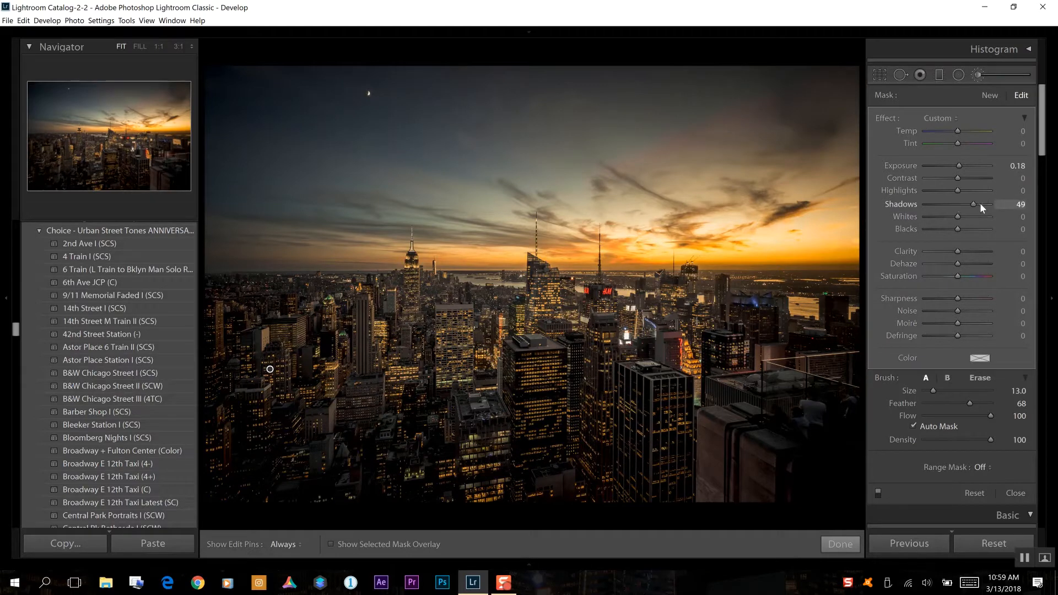
pyautogui.moveTo(974, 204); pyautogui.dragTo(984, 204)
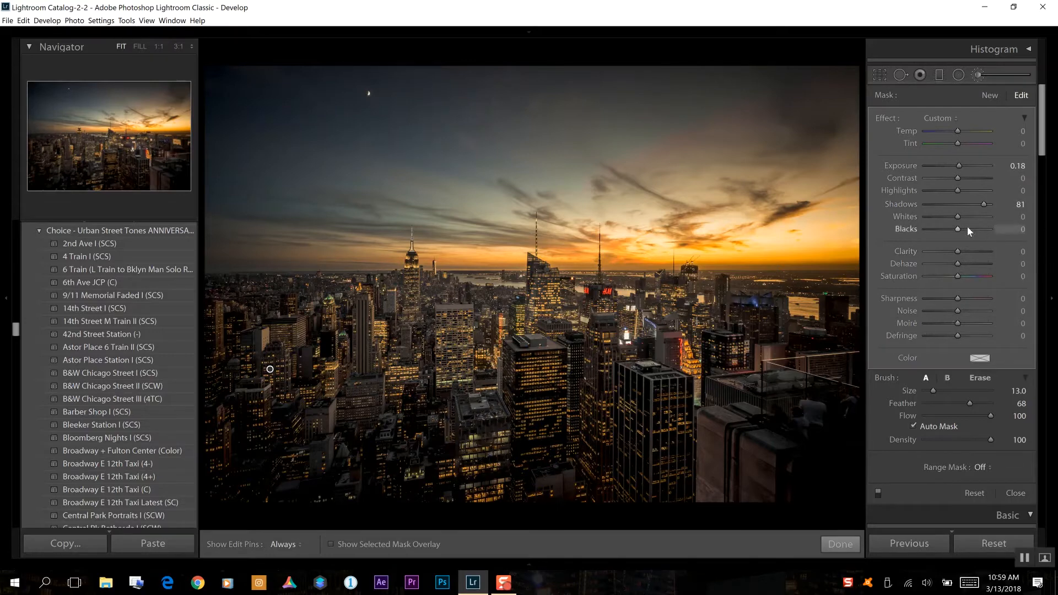
pyautogui.moveTo(958, 231)
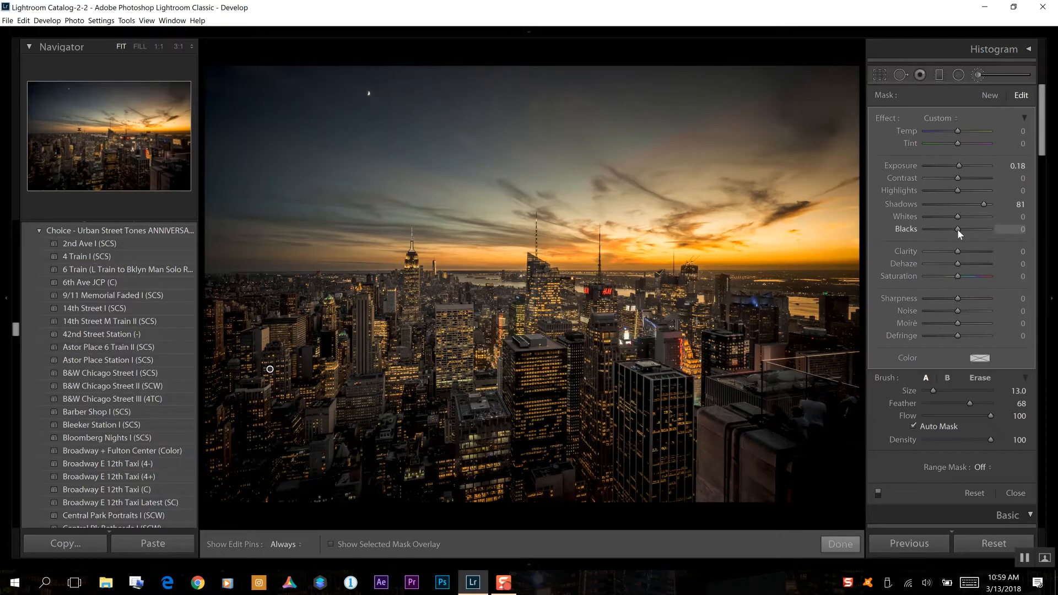
pyautogui.moveTo(957, 229); pyautogui.dragTo(963, 229)
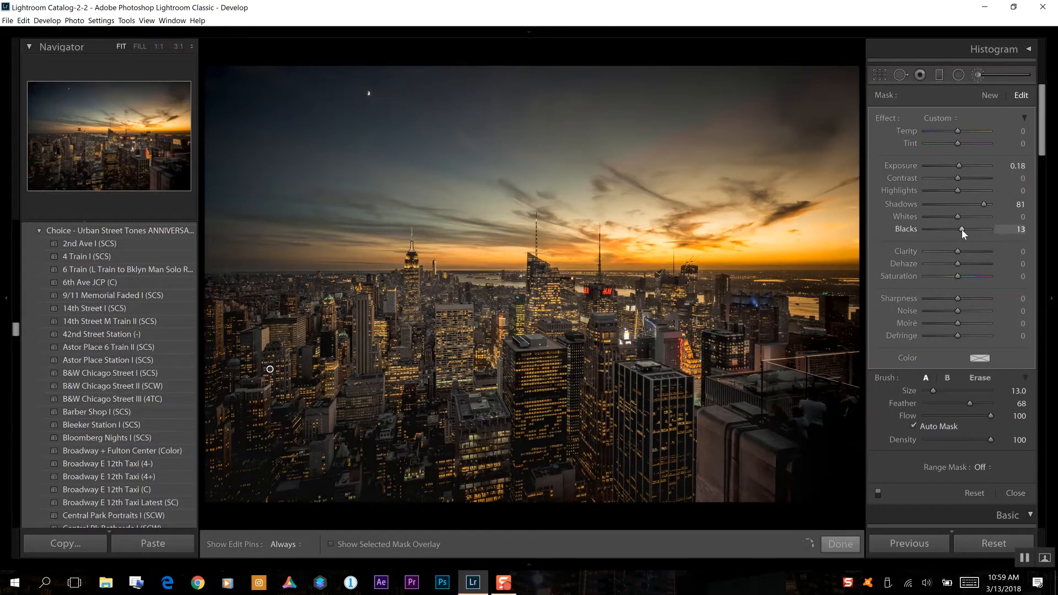
pyautogui.moveTo(962, 229); pyautogui.dragTo(963, 230)
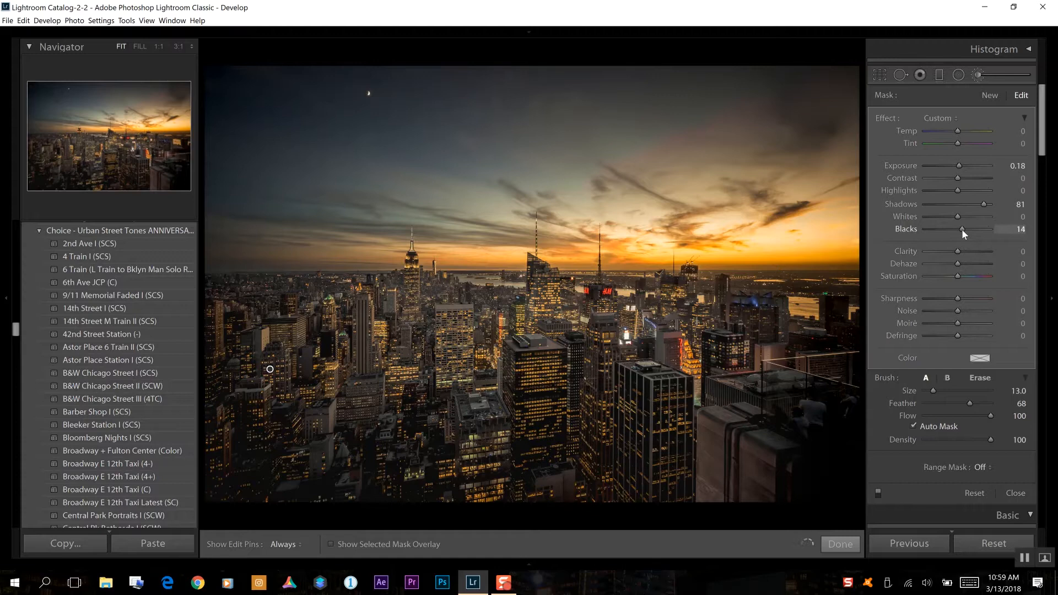
pyautogui.moveTo(961, 229); pyautogui.dragTo(964, 229)
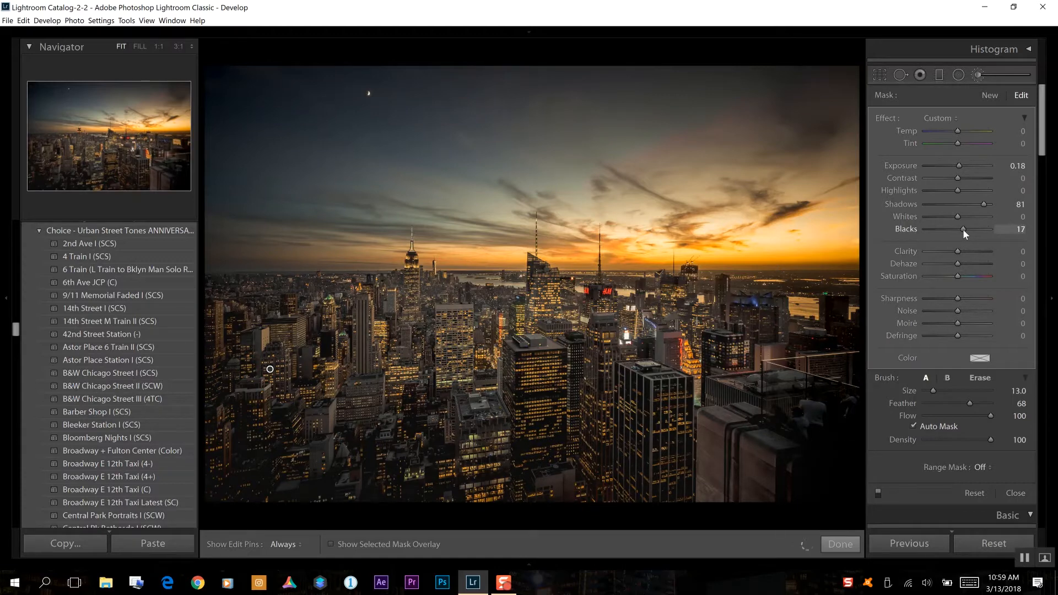
pyautogui.moveTo(963, 230); pyautogui.dragTo(972, 230)
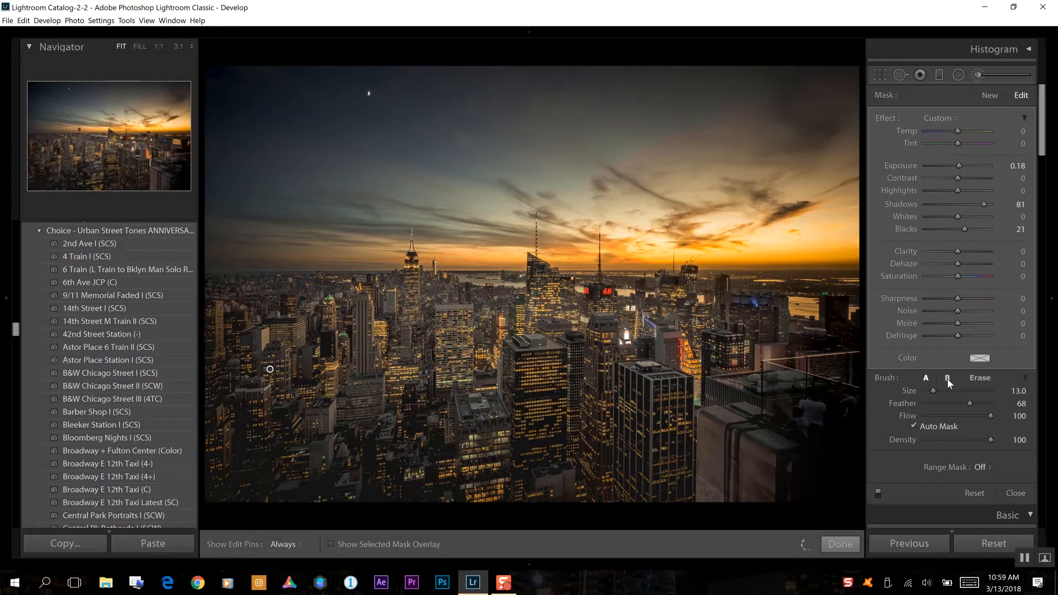
pyautogui.moveTo(1040, 354)
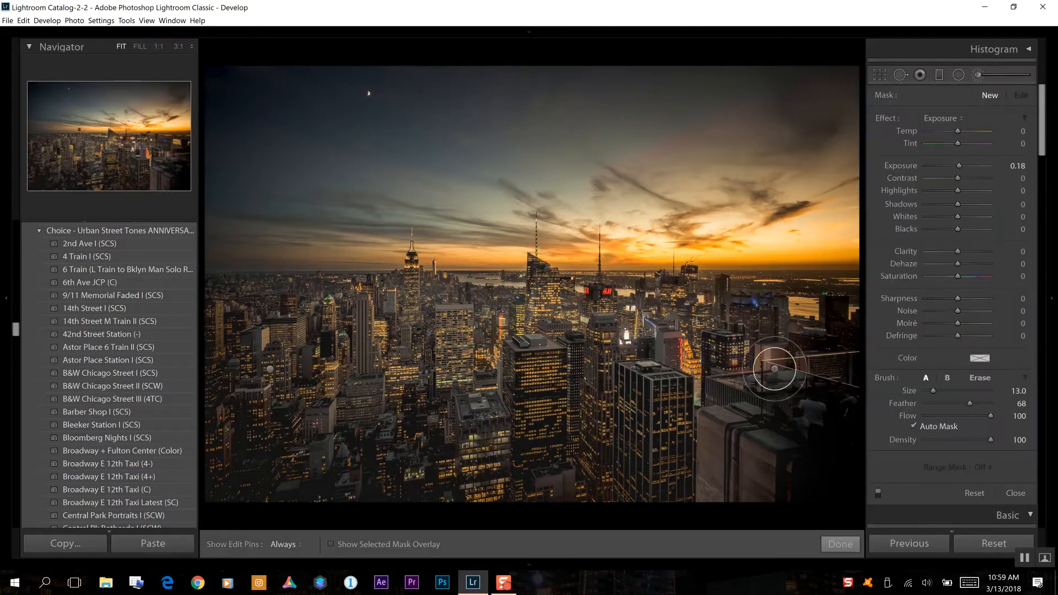
pyautogui.moveTo(881, 387)
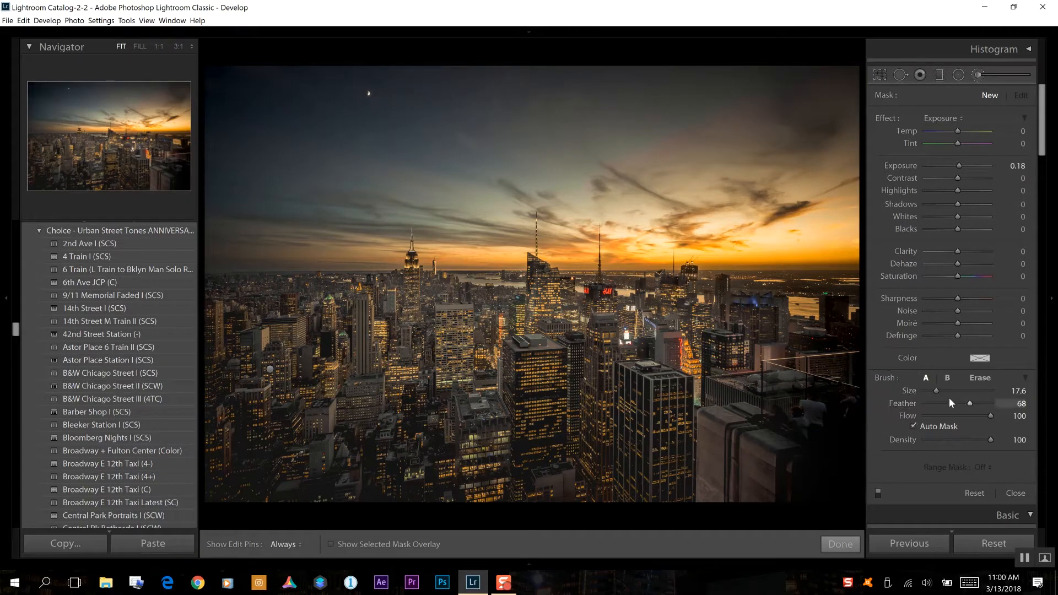
pyautogui.moveTo(469, 486)
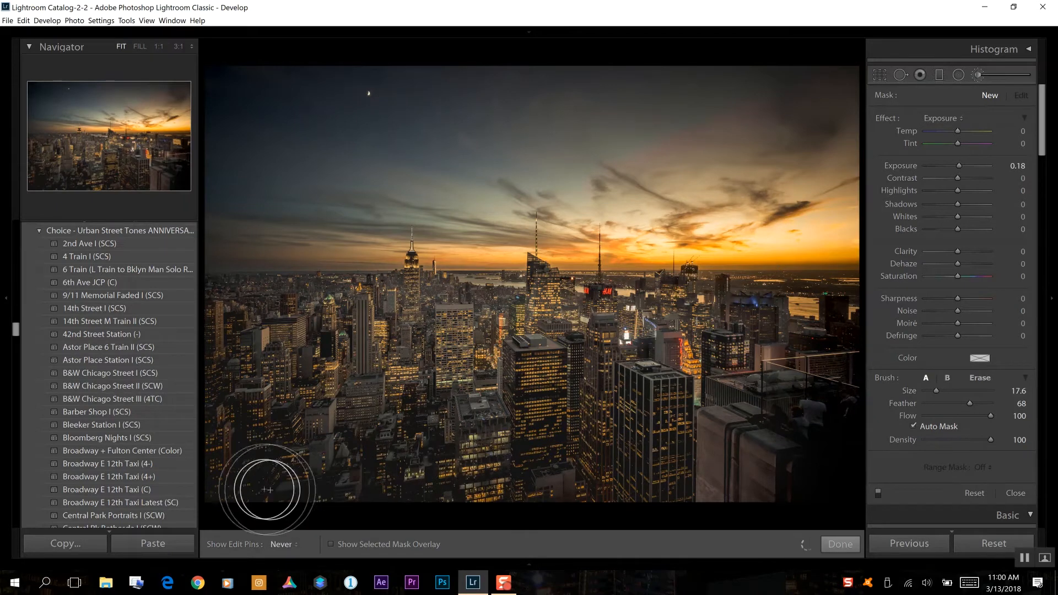
pyautogui.moveTo(237, 493)
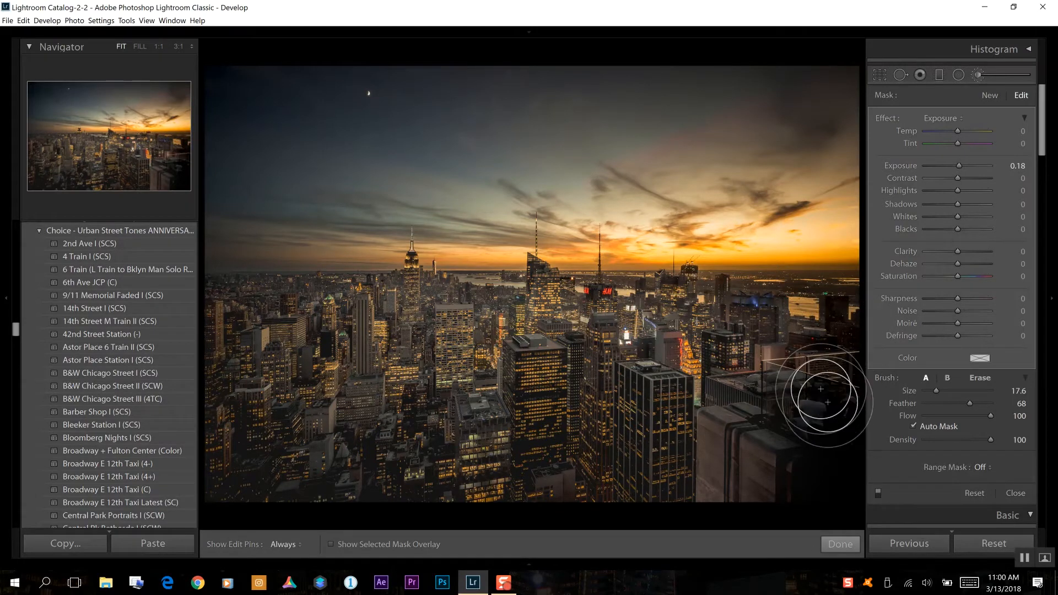
# Step: Paint a second brush mask over the dark lower-right buildings
pyautogui.click(282, 544)
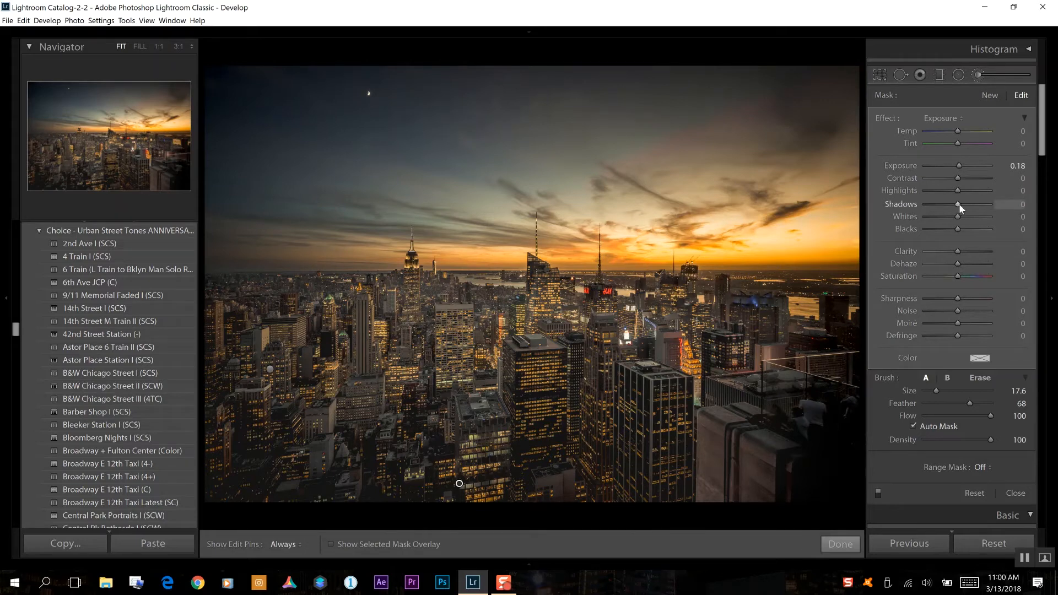
pyautogui.moveTo(958, 208)
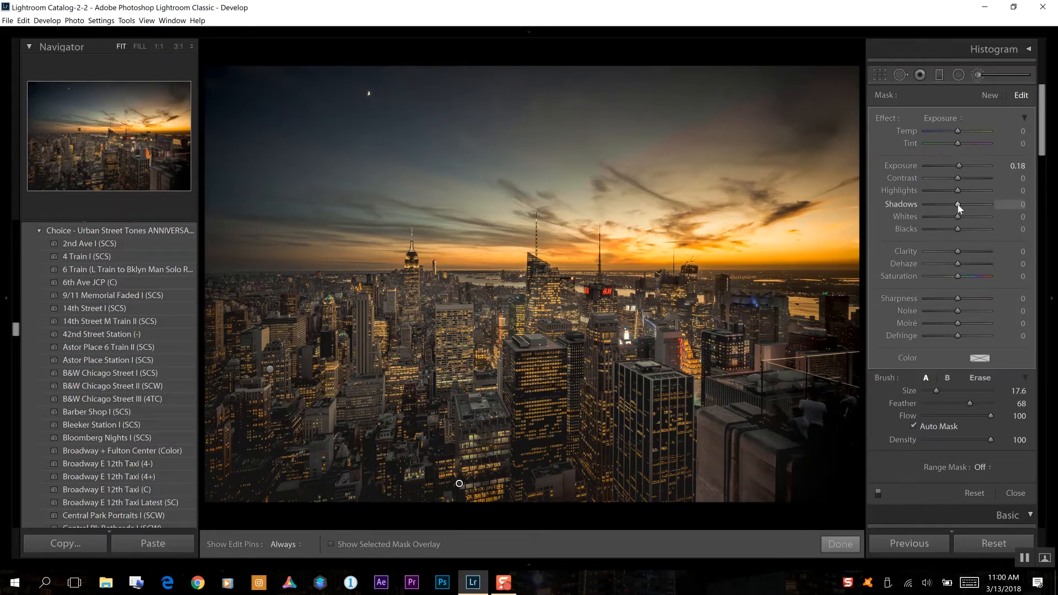
# Step: Raise the lower-buildings mask's Shadows to 73 and Blacks to about 57
pyautogui.moveTo(957, 205); pyautogui.dragTo(966, 205)
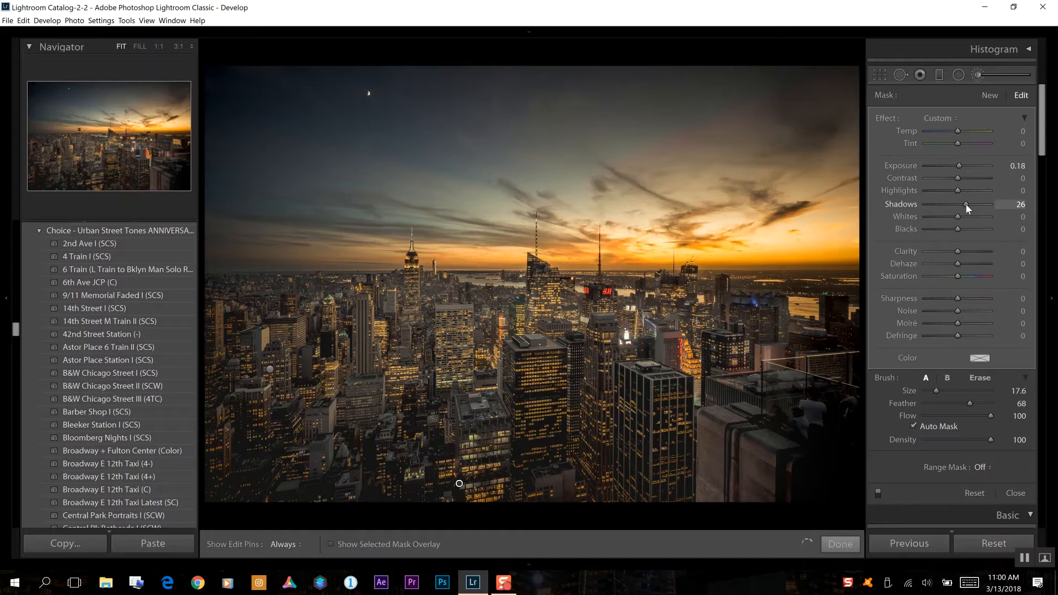
pyautogui.moveTo(966, 205); pyautogui.dragTo(980, 205)
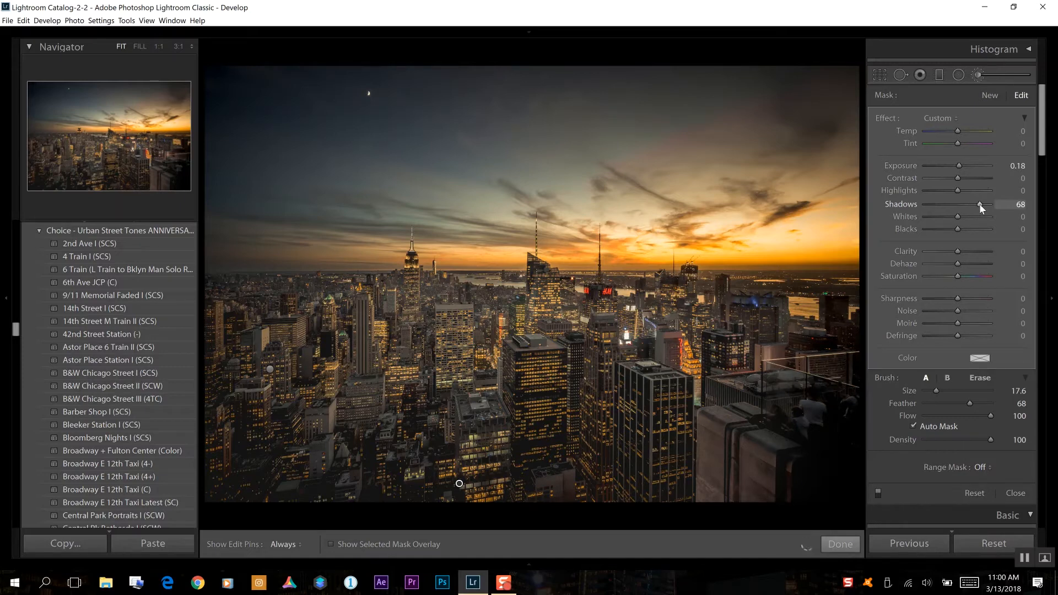
pyautogui.moveTo(980, 204); pyautogui.dragTo(981, 204)
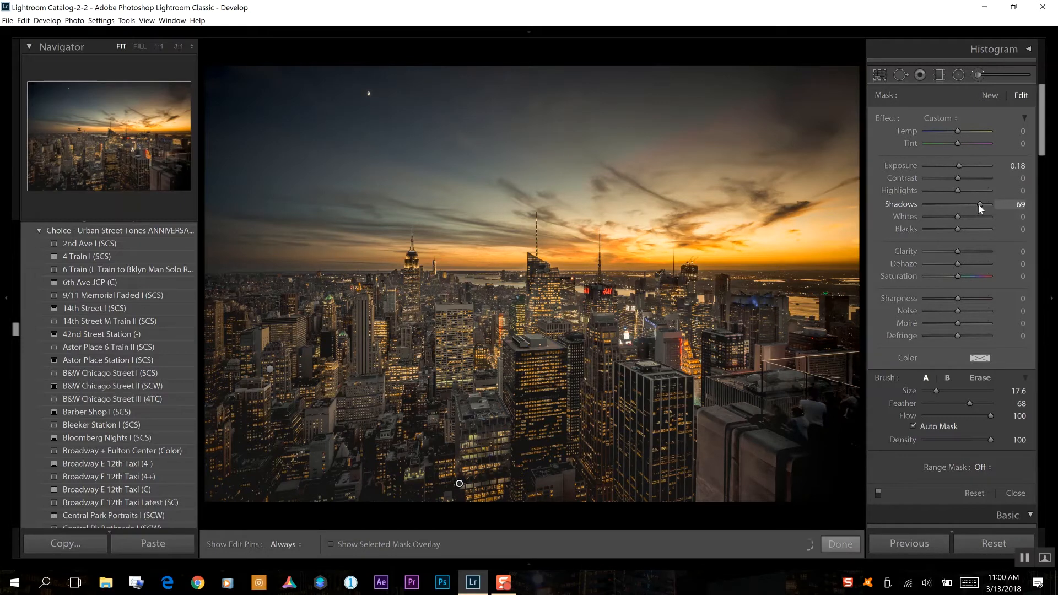
pyautogui.moveTo(979, 204); pyautogui.dragTo(983, 205)
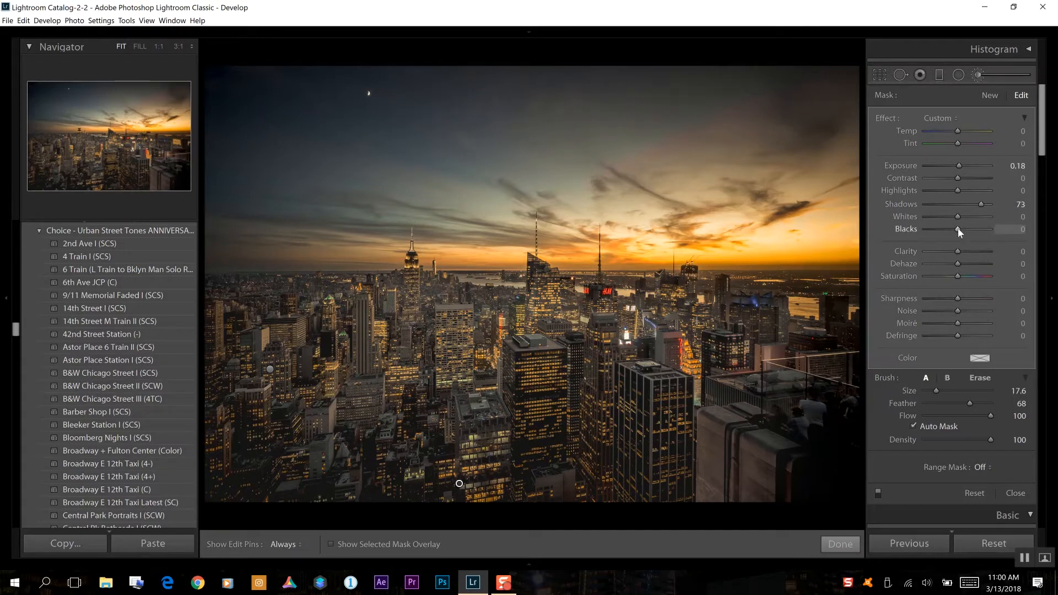
pyautogui.moveTo(956, 229); pyautogui.dragTo(977, 229)
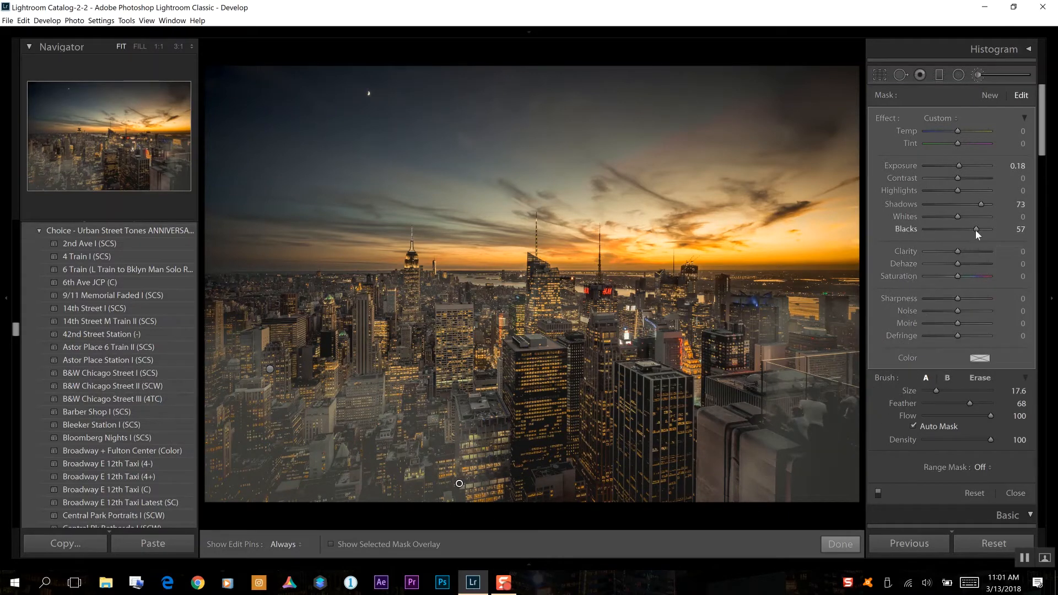
pyautogui.moveTo(975, 229); pyautogui.dragTo(963, 229)
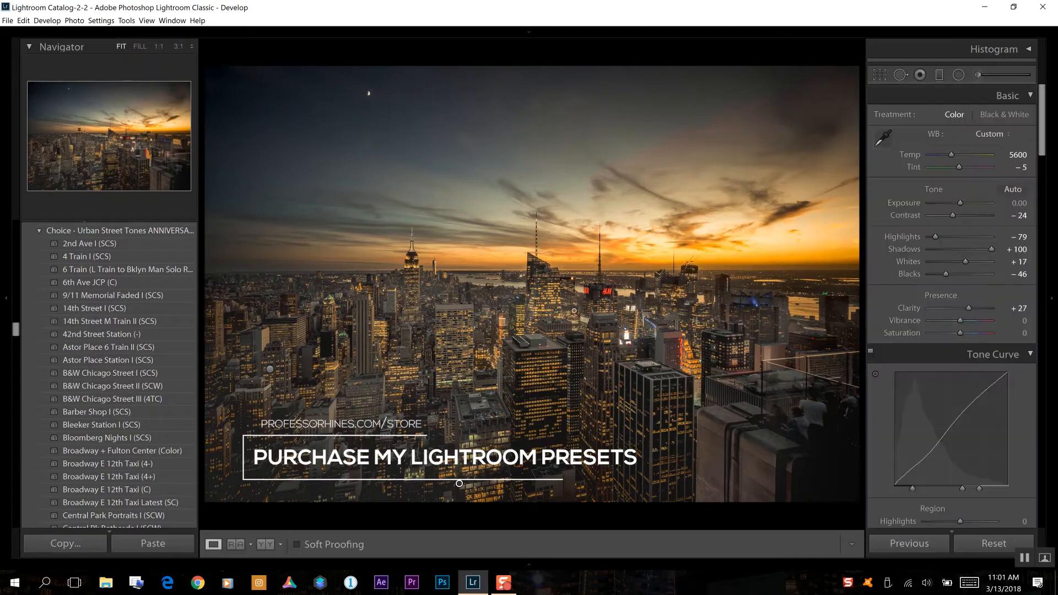
pyautogui.moveTo(978, 75)
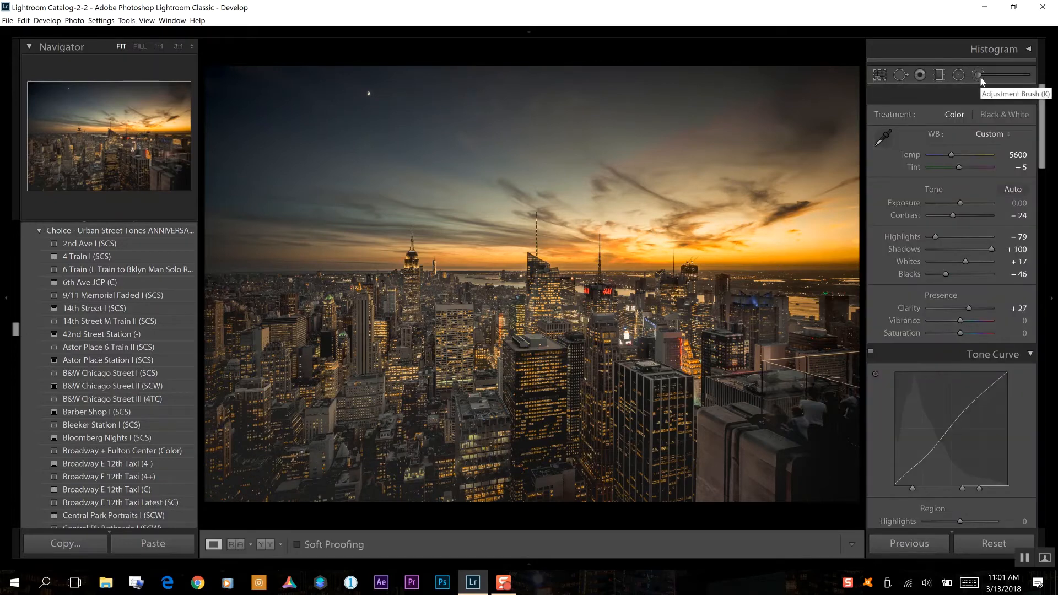
# Step: Reopen the Adjustment Brush for a new mask on the upper-right clouds
pyautogui.click(976, 75)
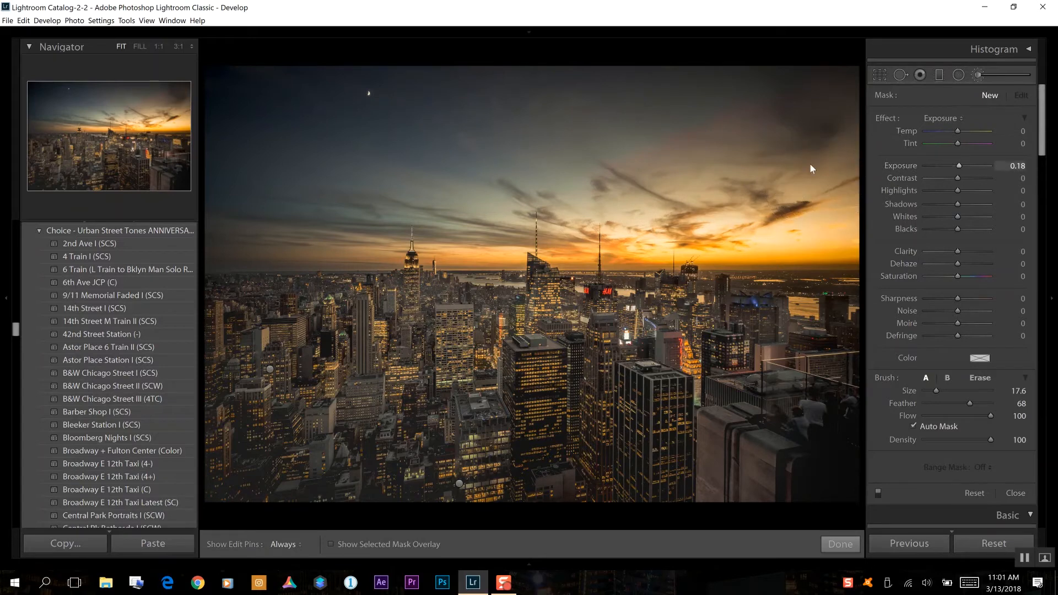
pyautogui.moveTo(829, 206)
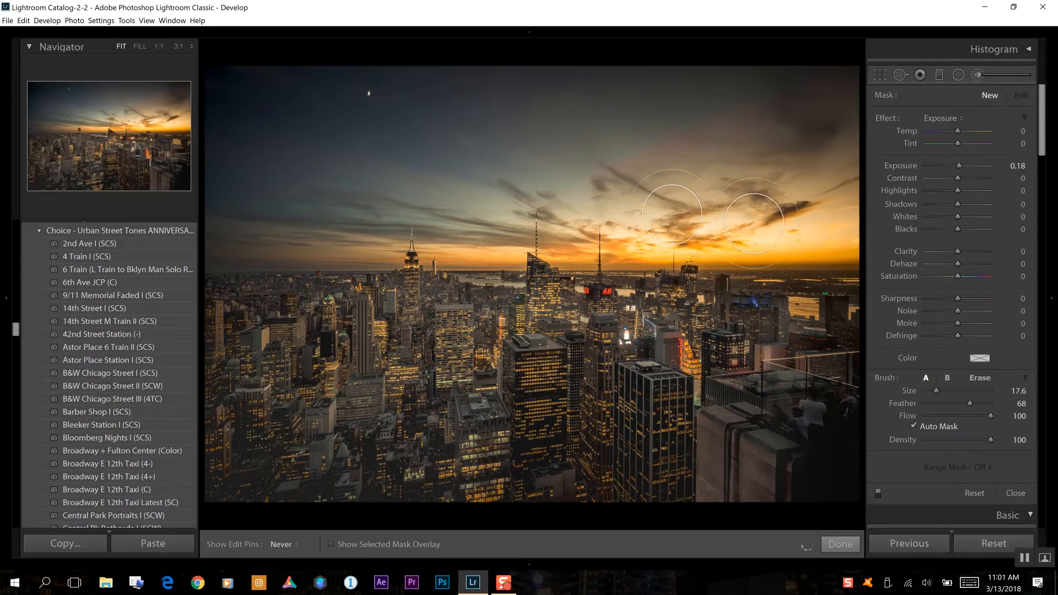
pyautogui.moveTo(662, 215)
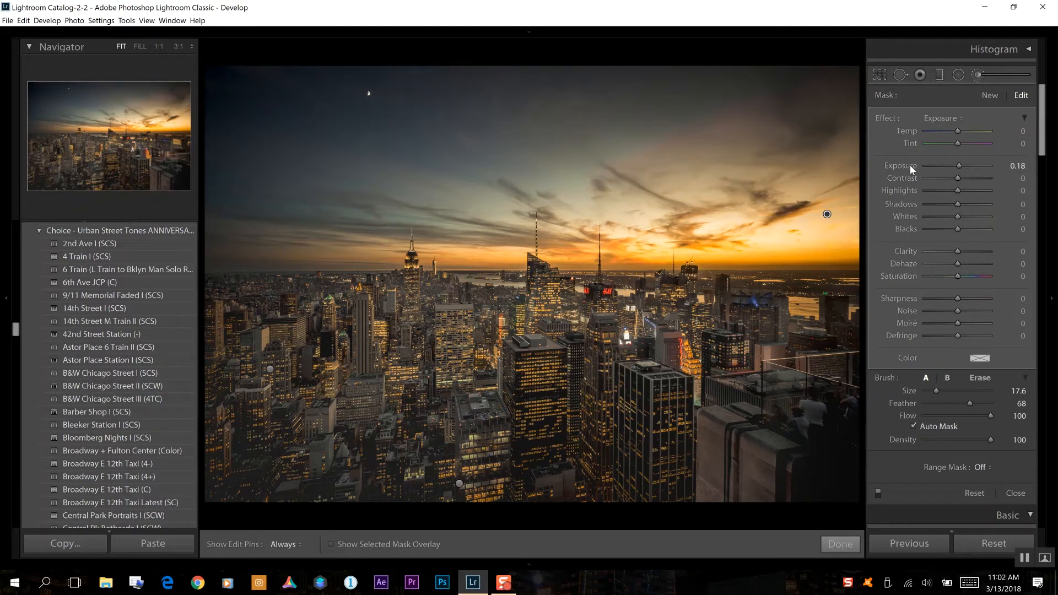
# Step: Reset the sky mask's Exposure to 0, set Highlights to −6 and Blacks to −11
pyautogui.doubleClick(901, 166)
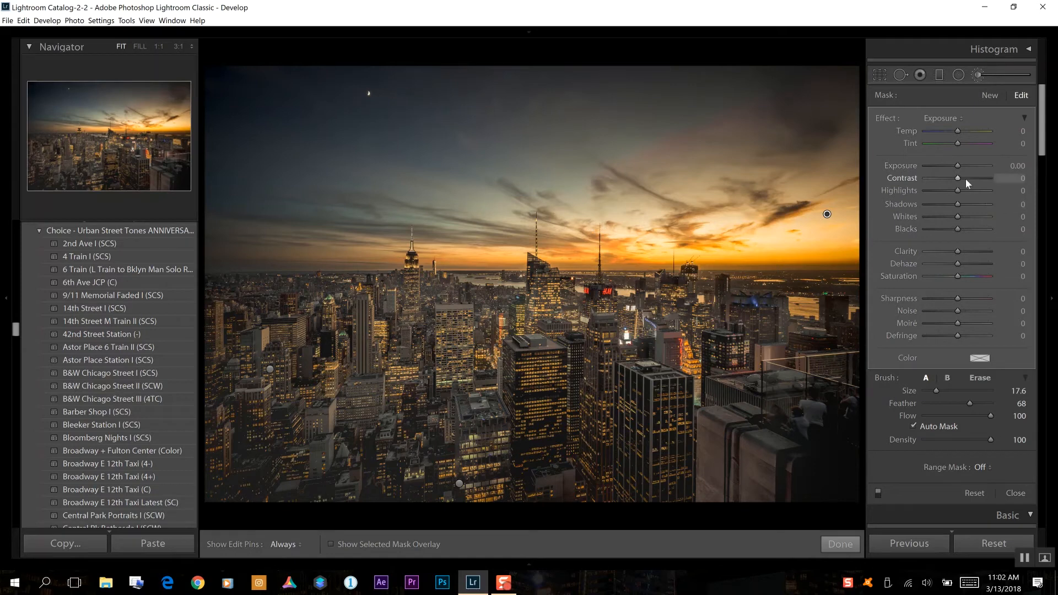
pyautogui.moveTo(957, 190)
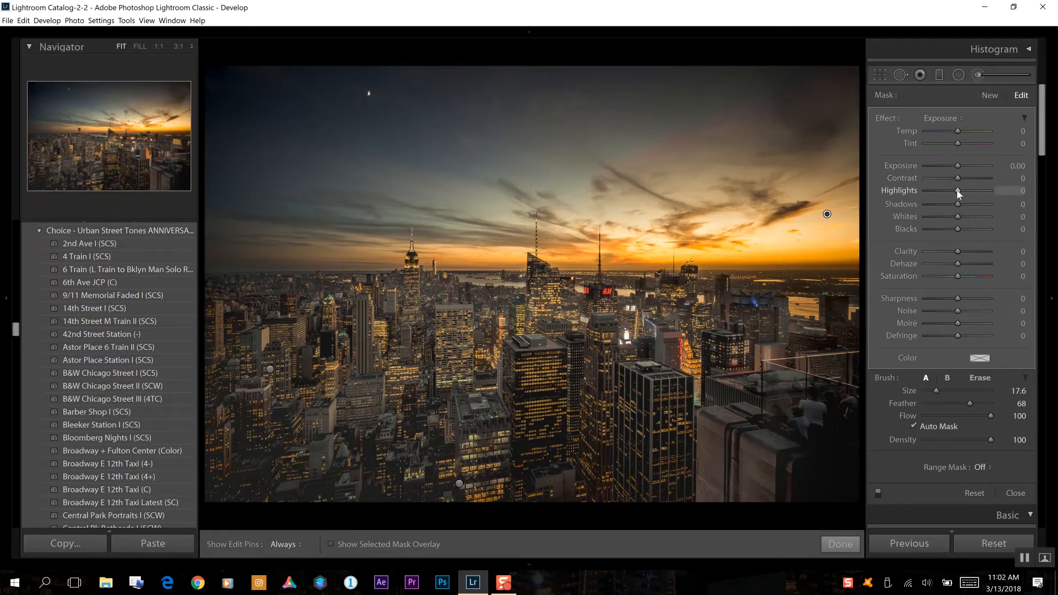
pyautogui.moveTo(962, 190); pyautogui.dragTo(952, 190)
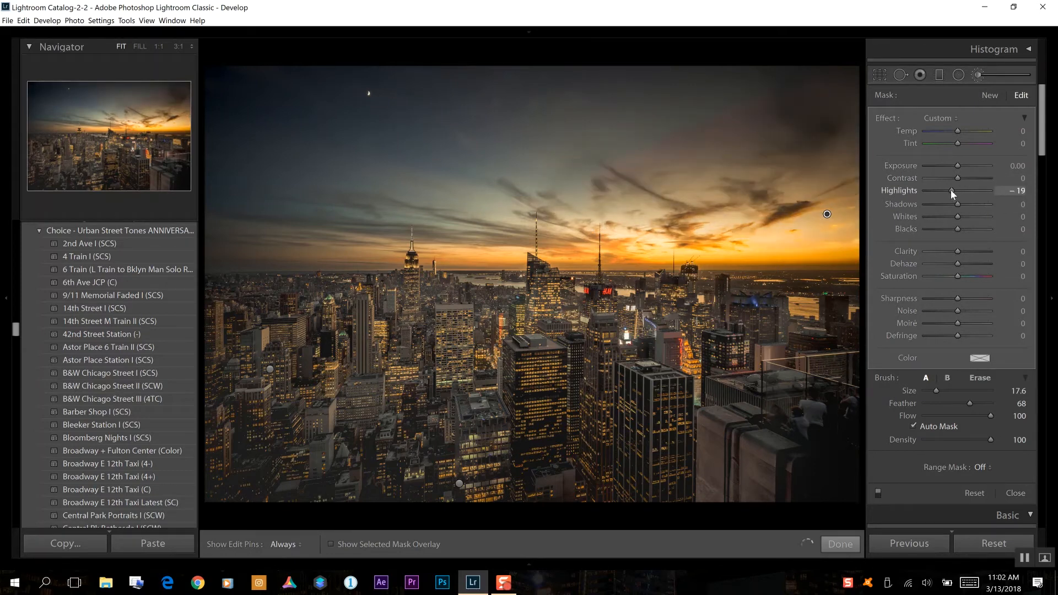
pyautogui.moveTo(951, 190); pyautogui.dragTo(958, 190)
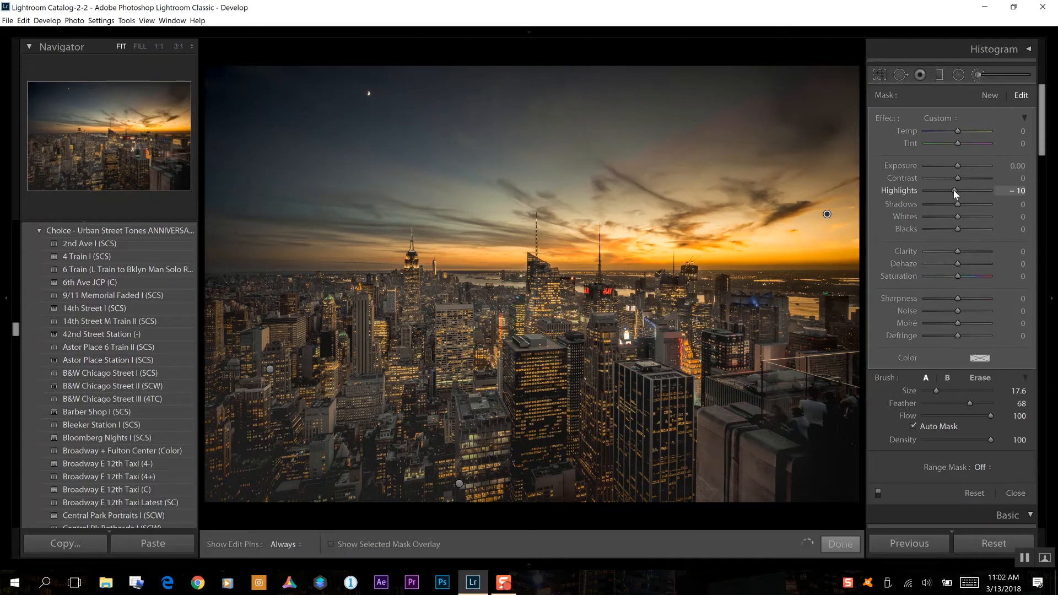
pyautogui.moveTo(952, 191); pyautogui.dragTo(957, 191)
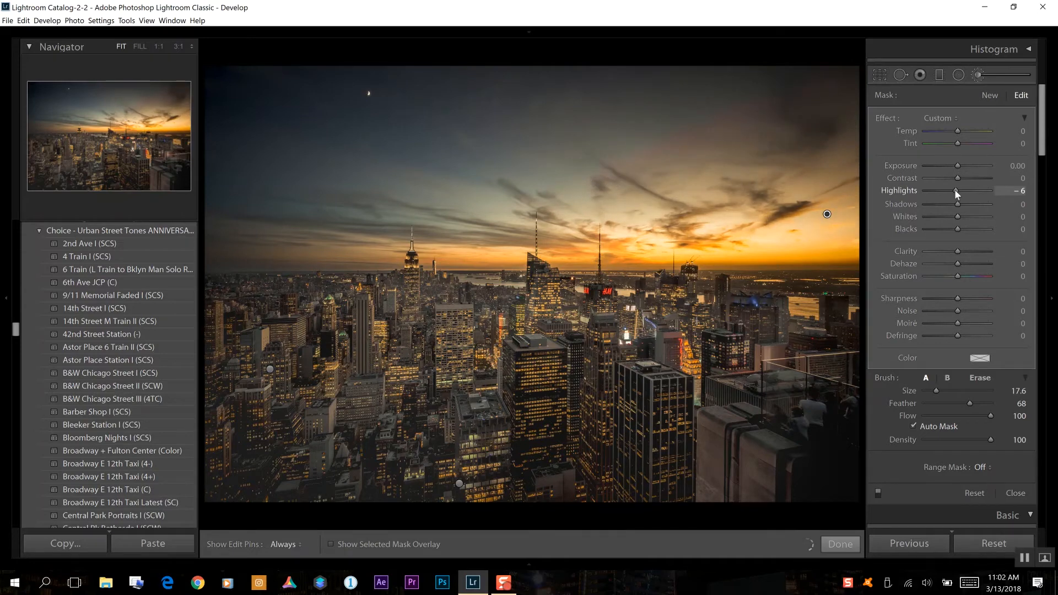
pyautogui.moveTo(998, 246)
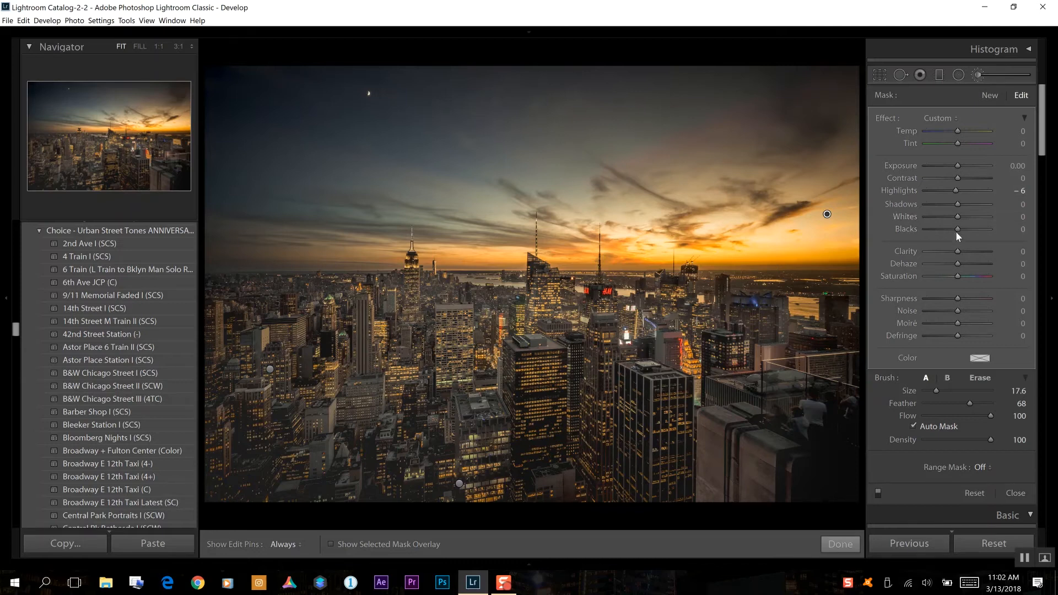
pyautogui.moveTo(957, 229); pyautogui.dragTo(952, 228)
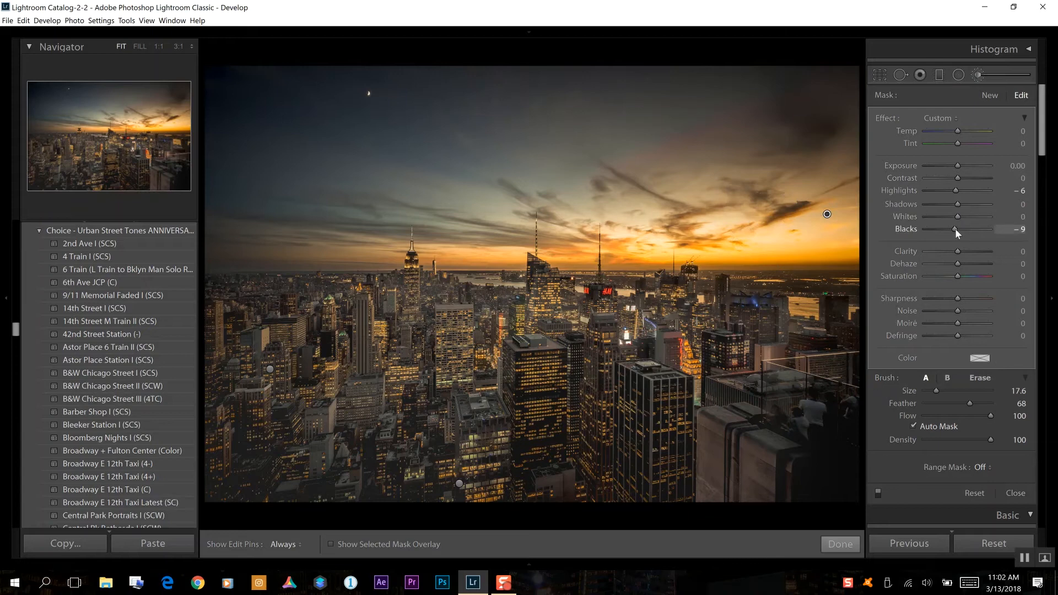
pyautogui.moveTo(955, 229); pyautogui.dragTo(952, 228)
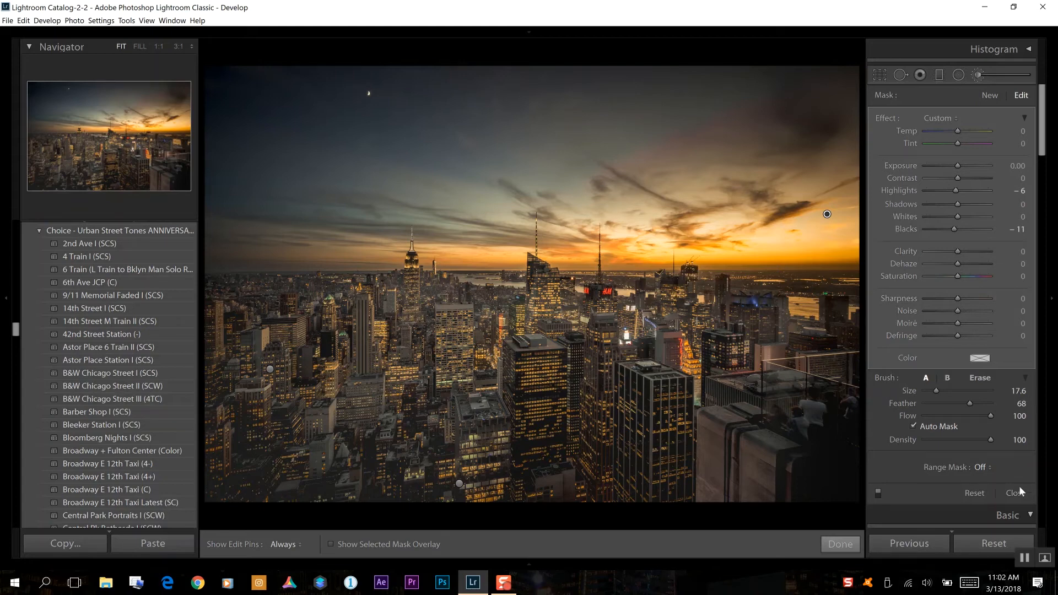
# Step: Close the brush settings and reset the Basic panel to As Shot with zeroed tones
pyautogui.click(839, 544)
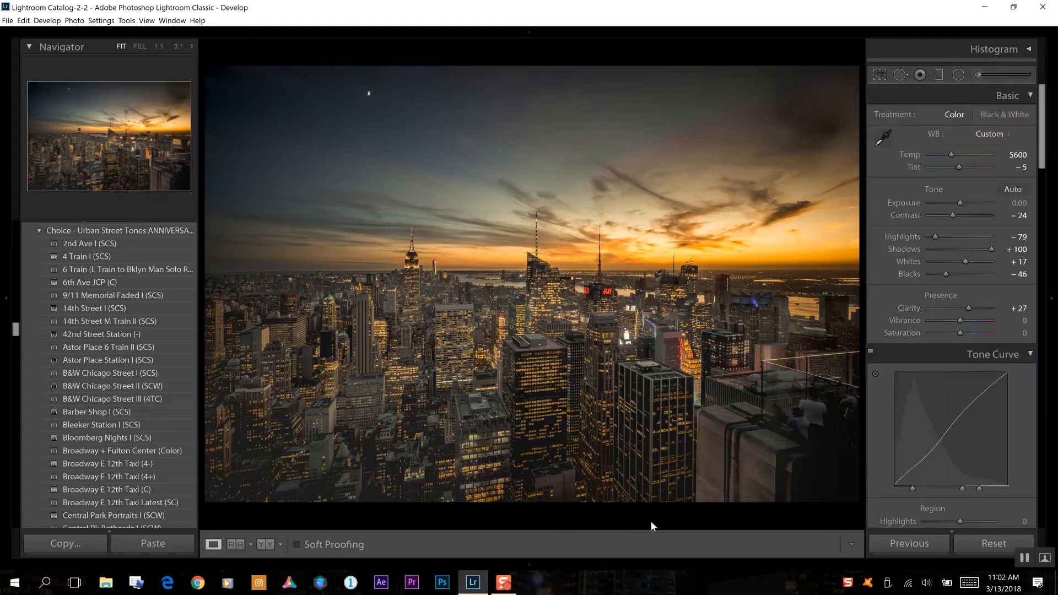
pyautogui.click(993, 543)
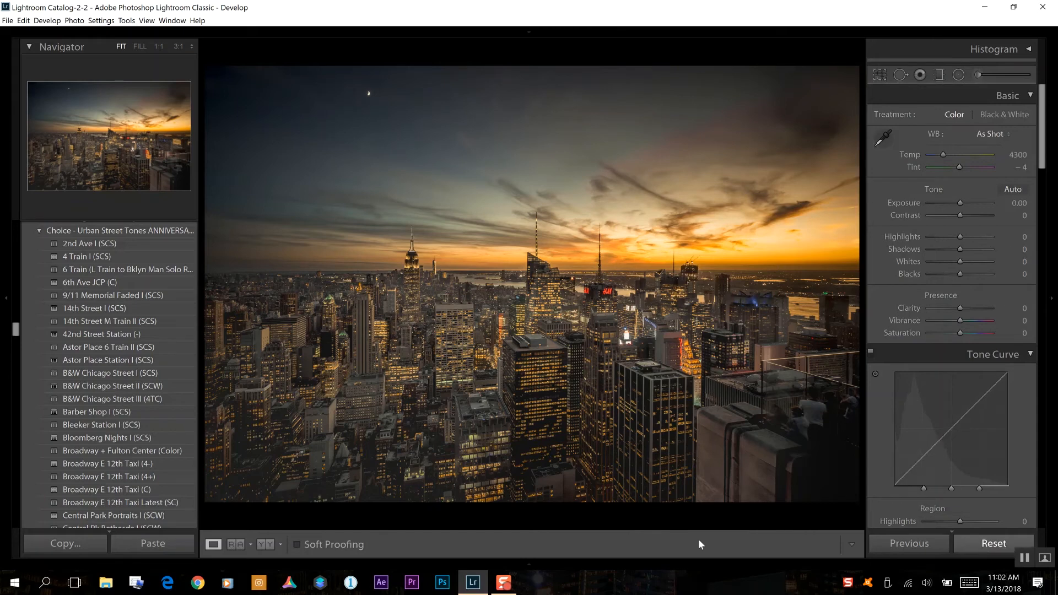